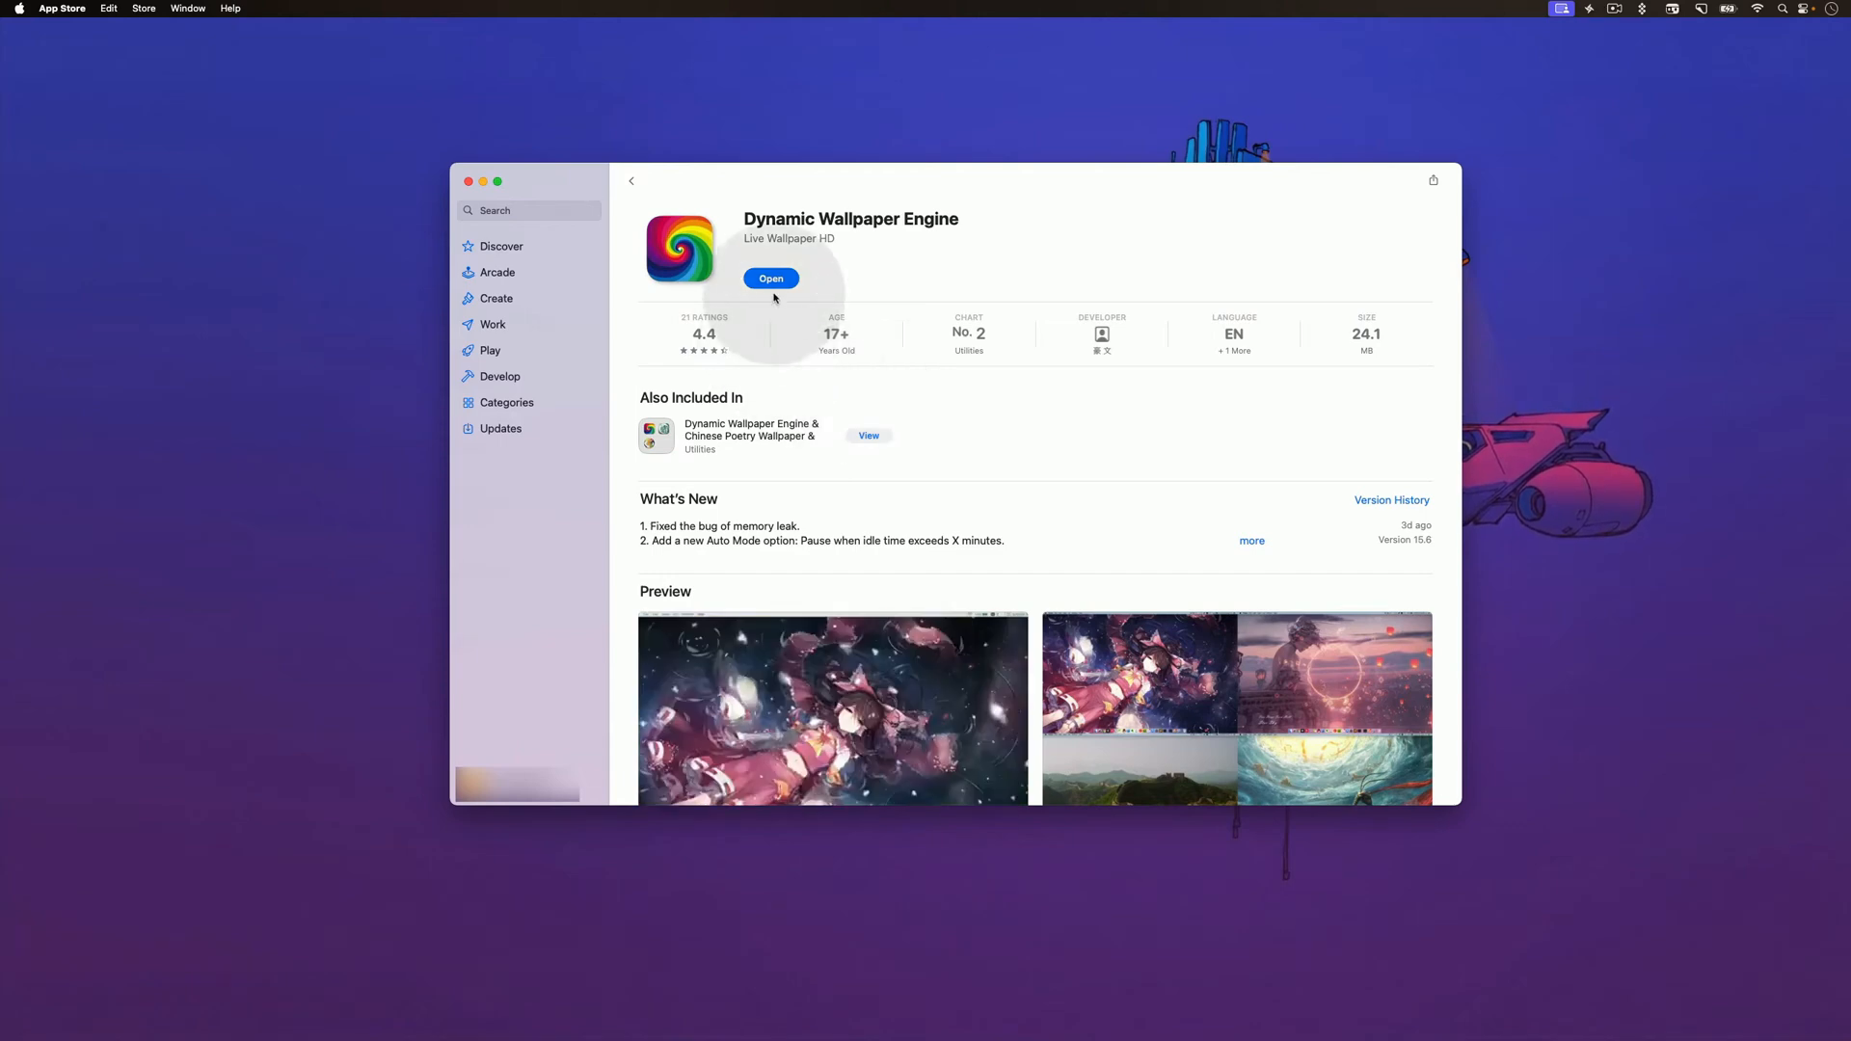
# Launch Dynamic Wallpaper Engine from its App Store page, leaving the desktop visible.
pyautogui.click(1561, 8)
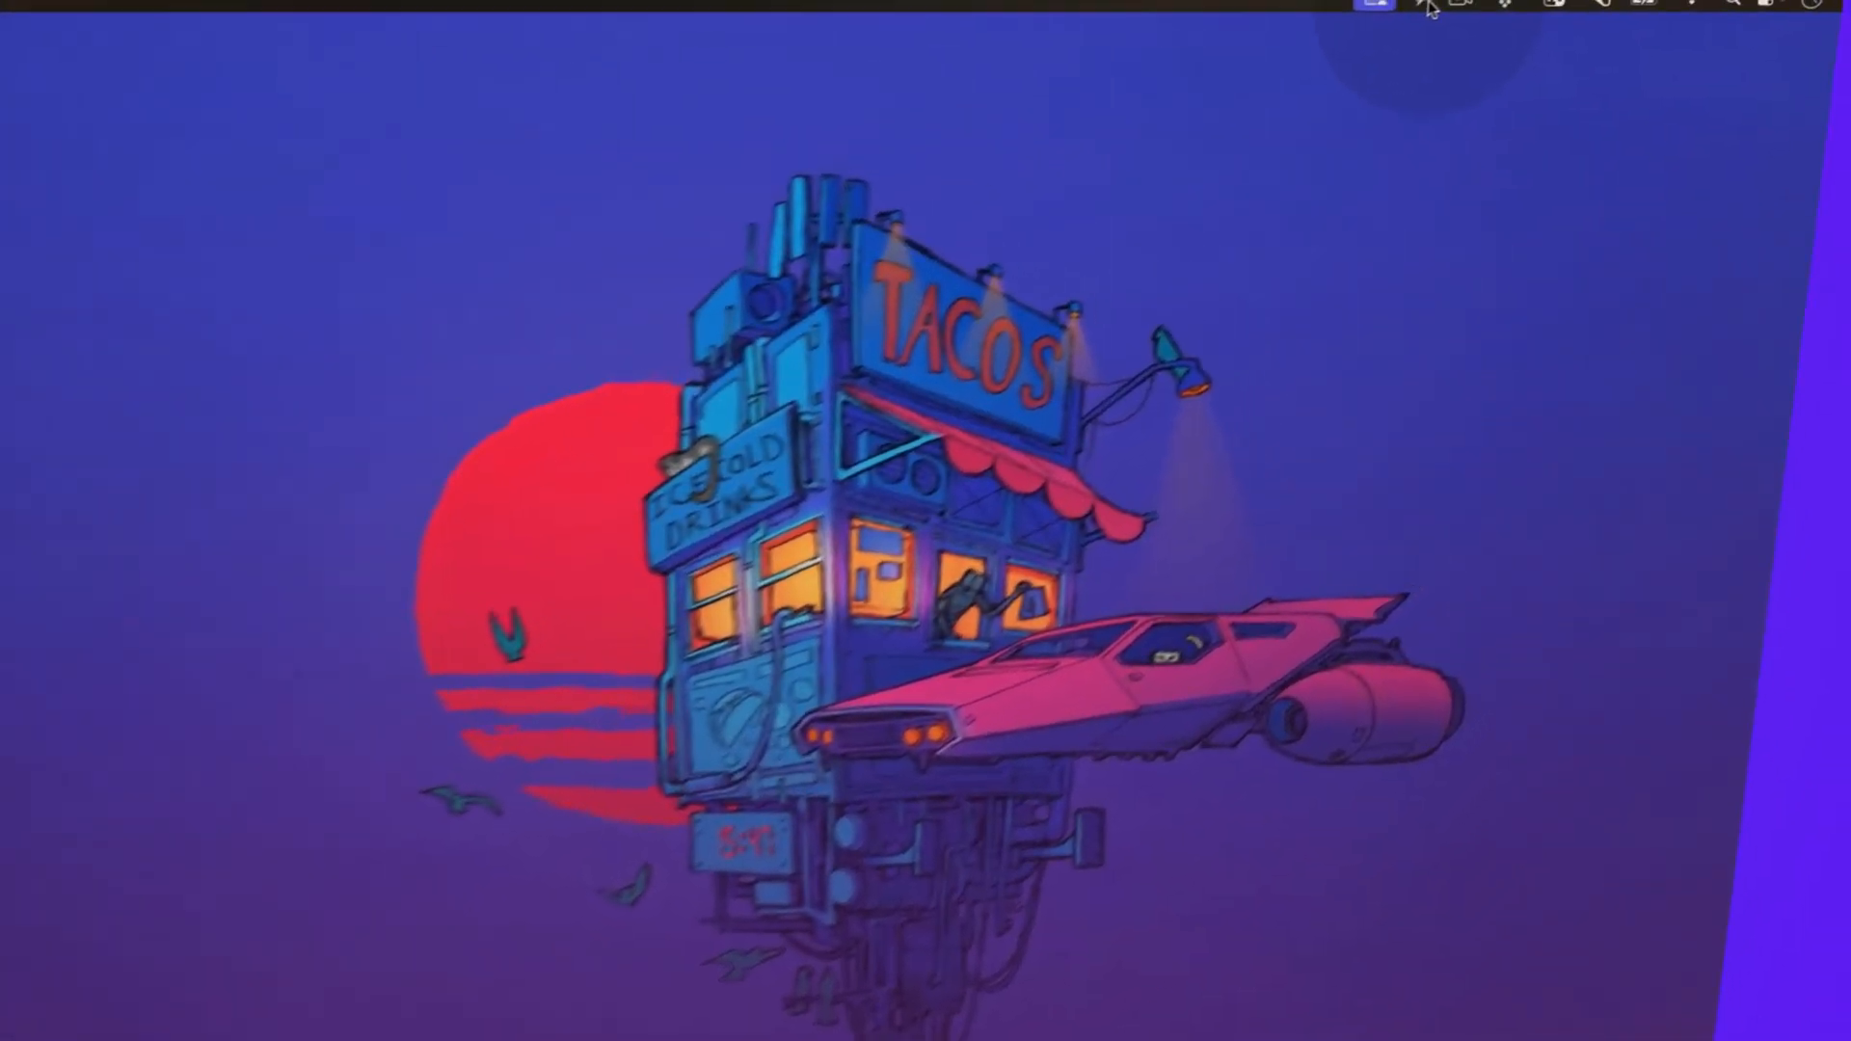
# Open the Workshop from the menu bar, then play and close the Super Saiyan Blue Goku preview.
pyautogui.click(1391, 11)
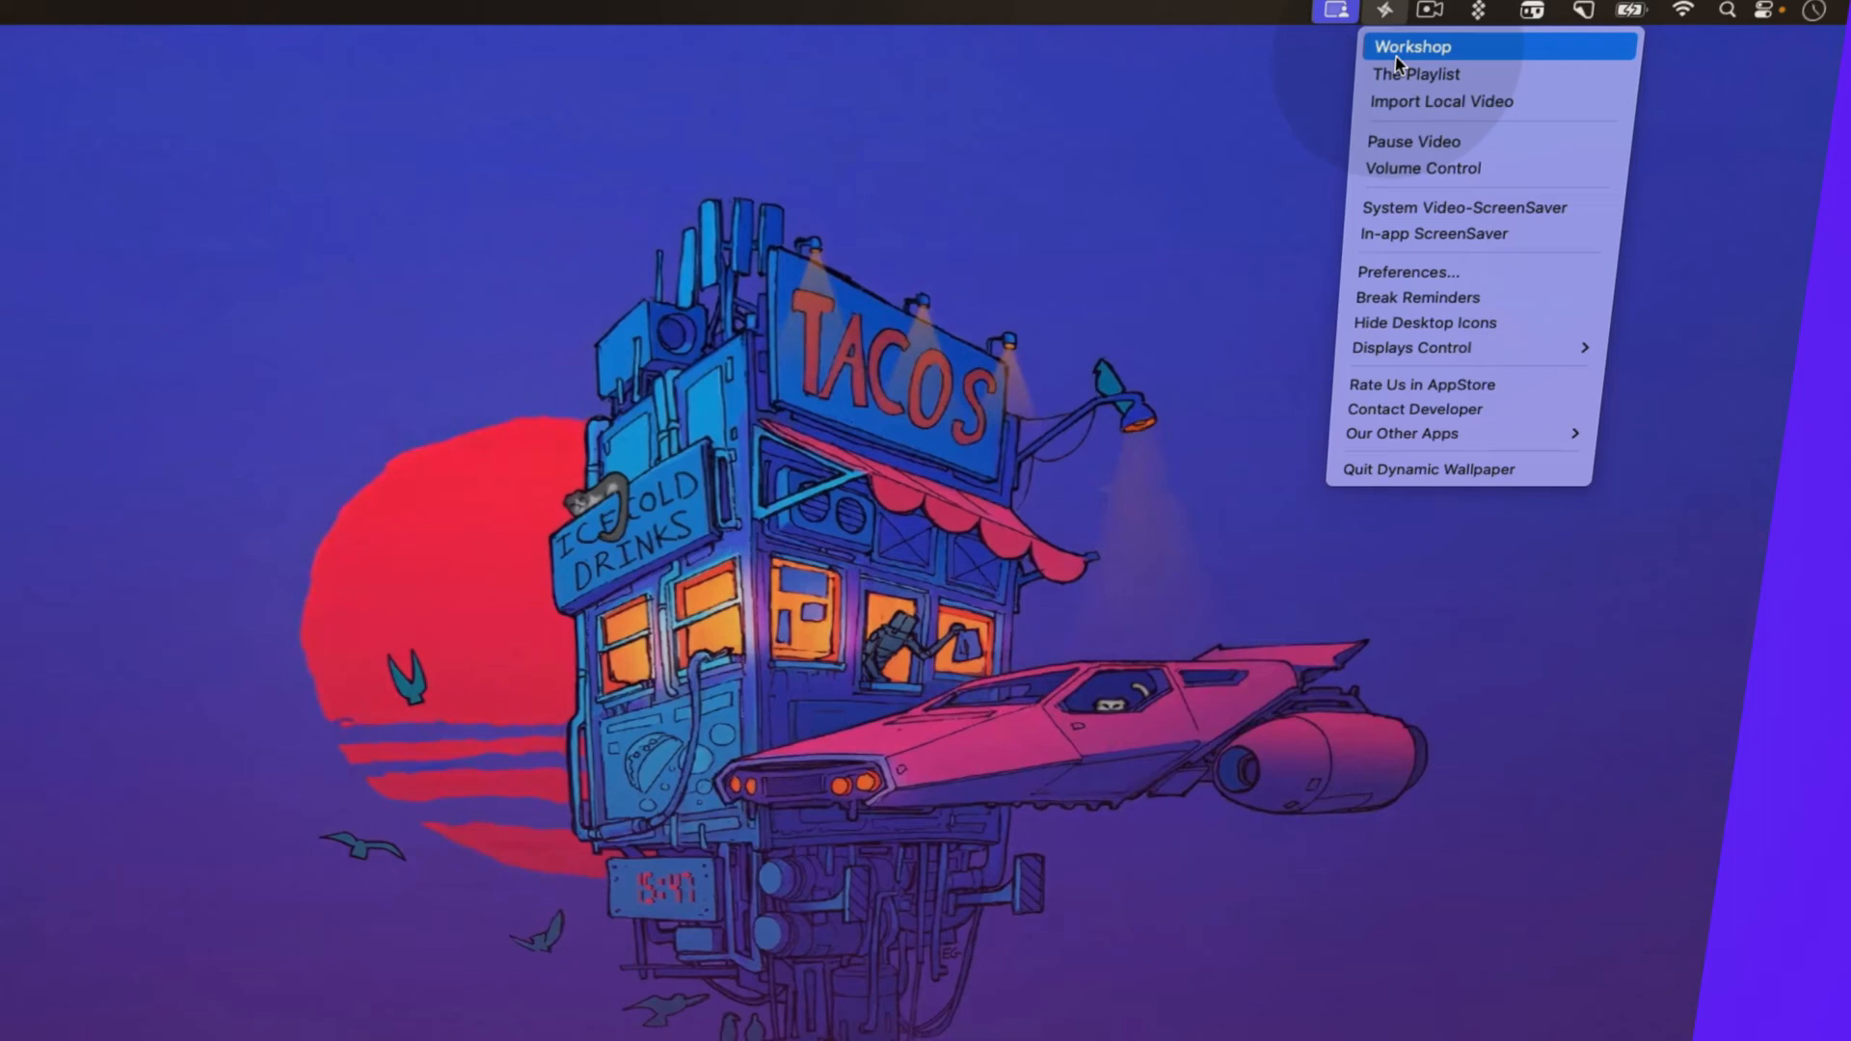
pyautogui.click(1413, 46)
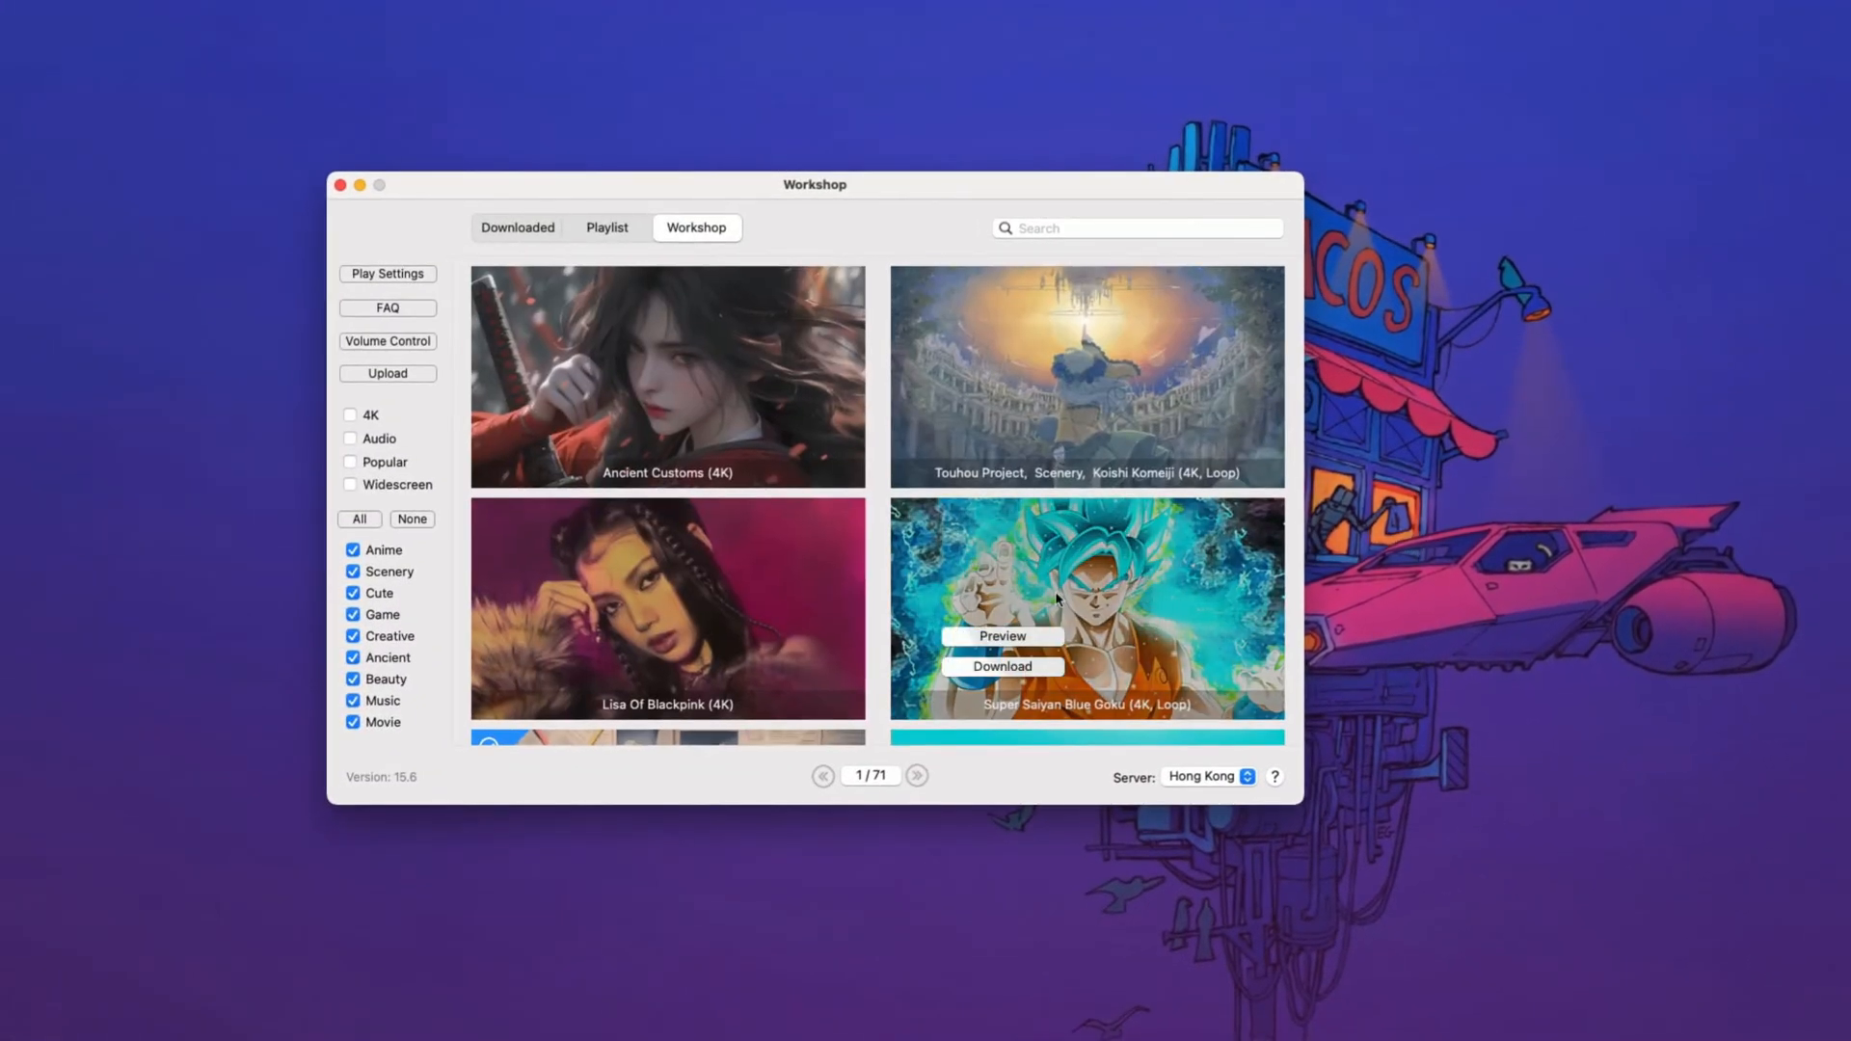
pyautogui.click(1001, 637)
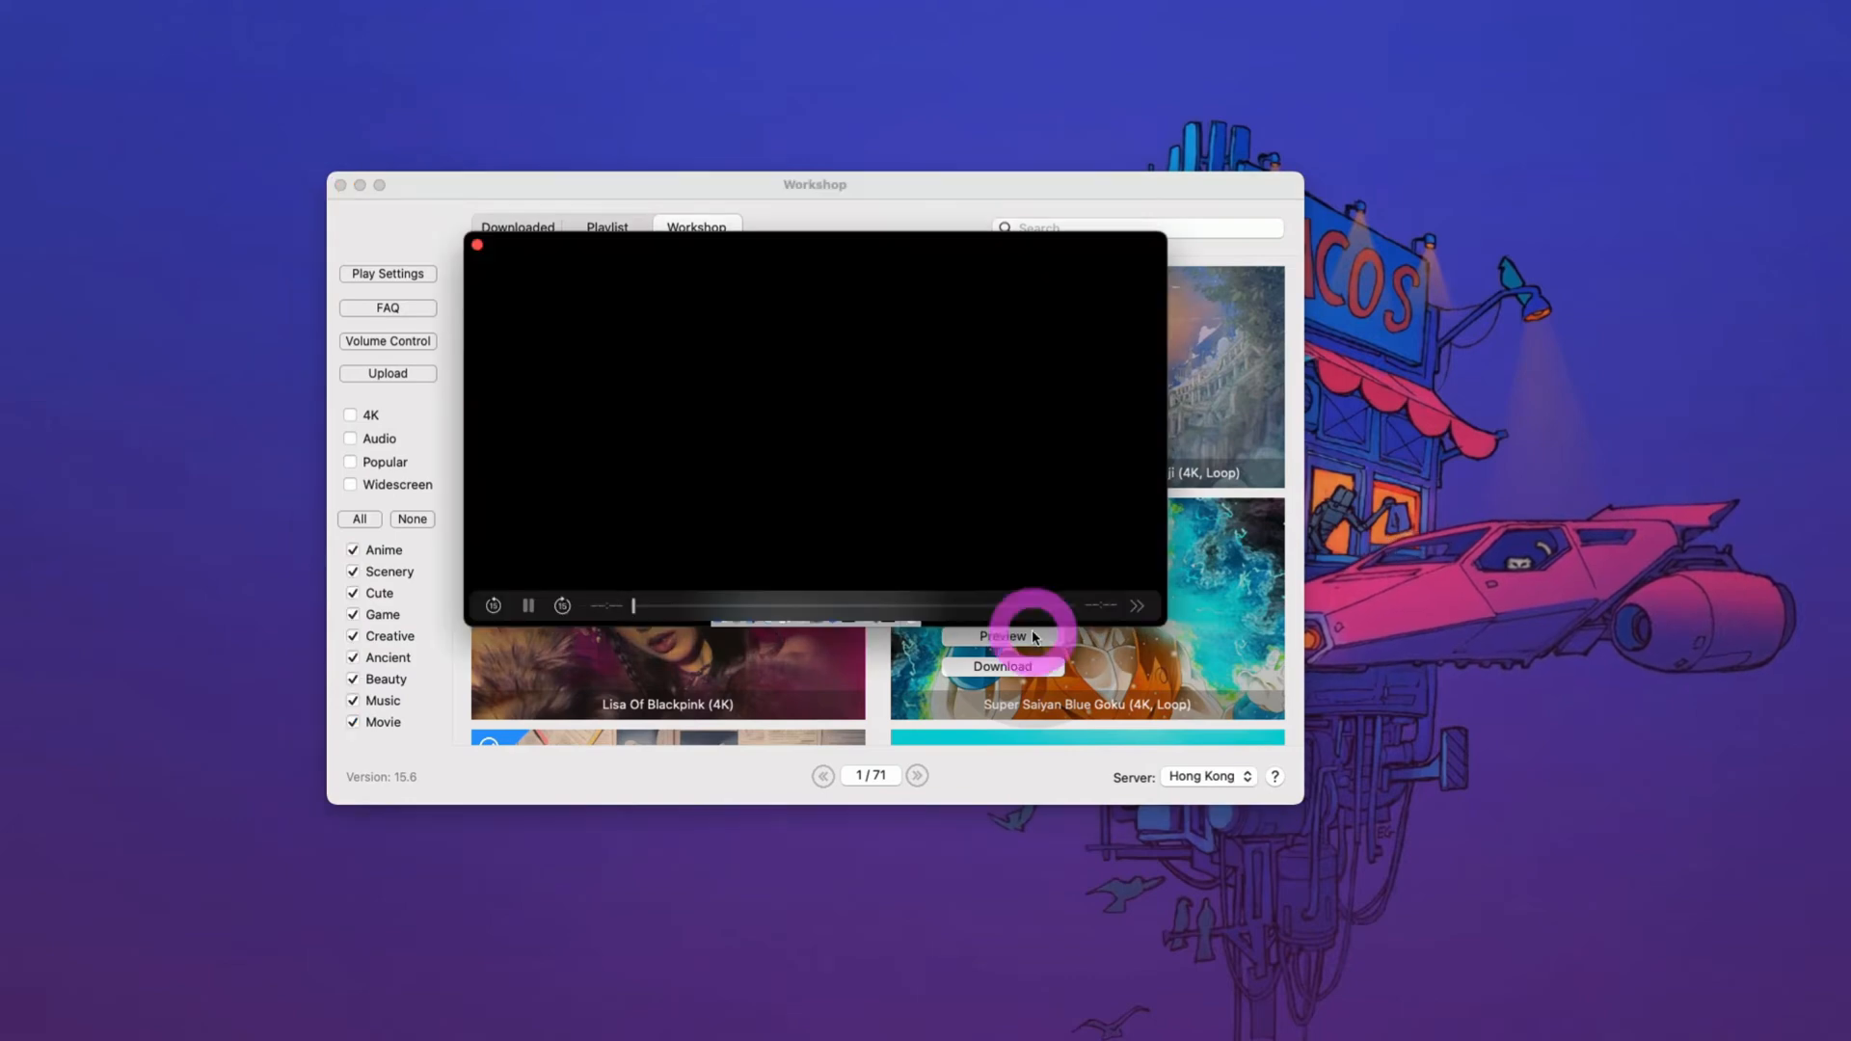
pyautogui.click(1000, 636)
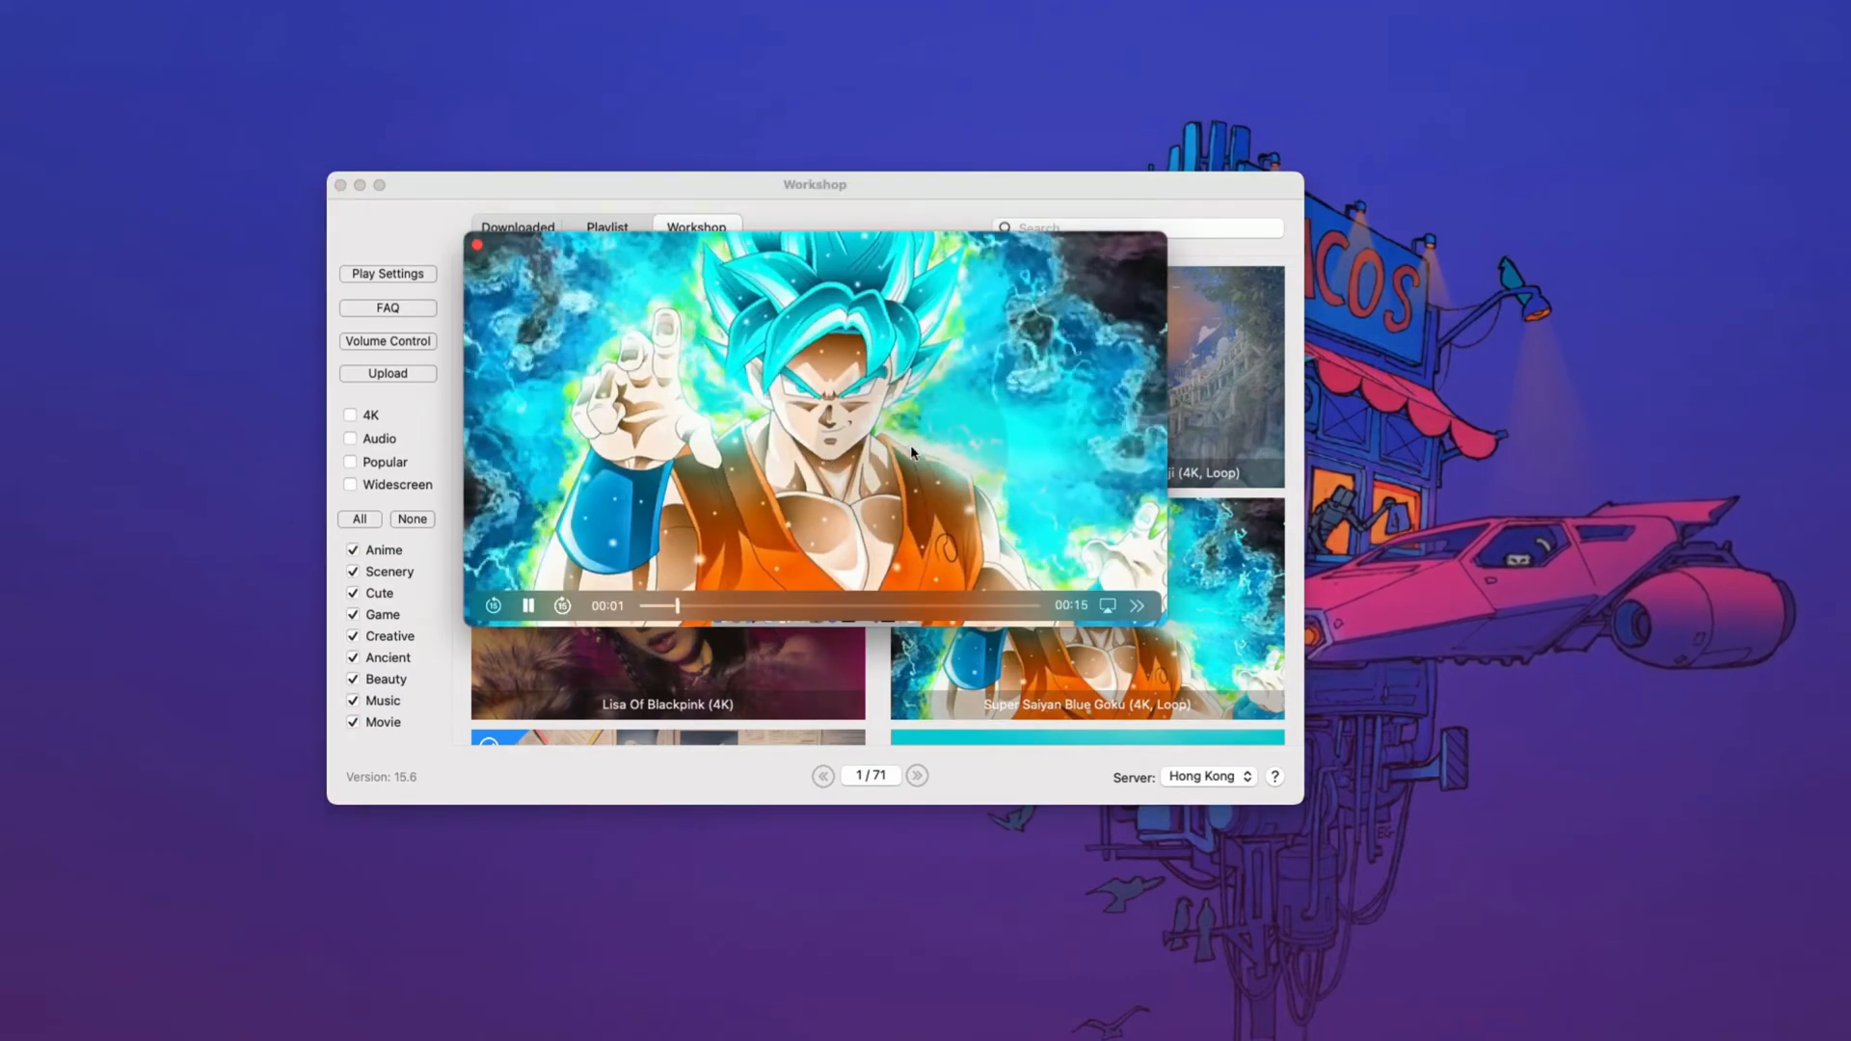
pyautogui.click(478, 244)
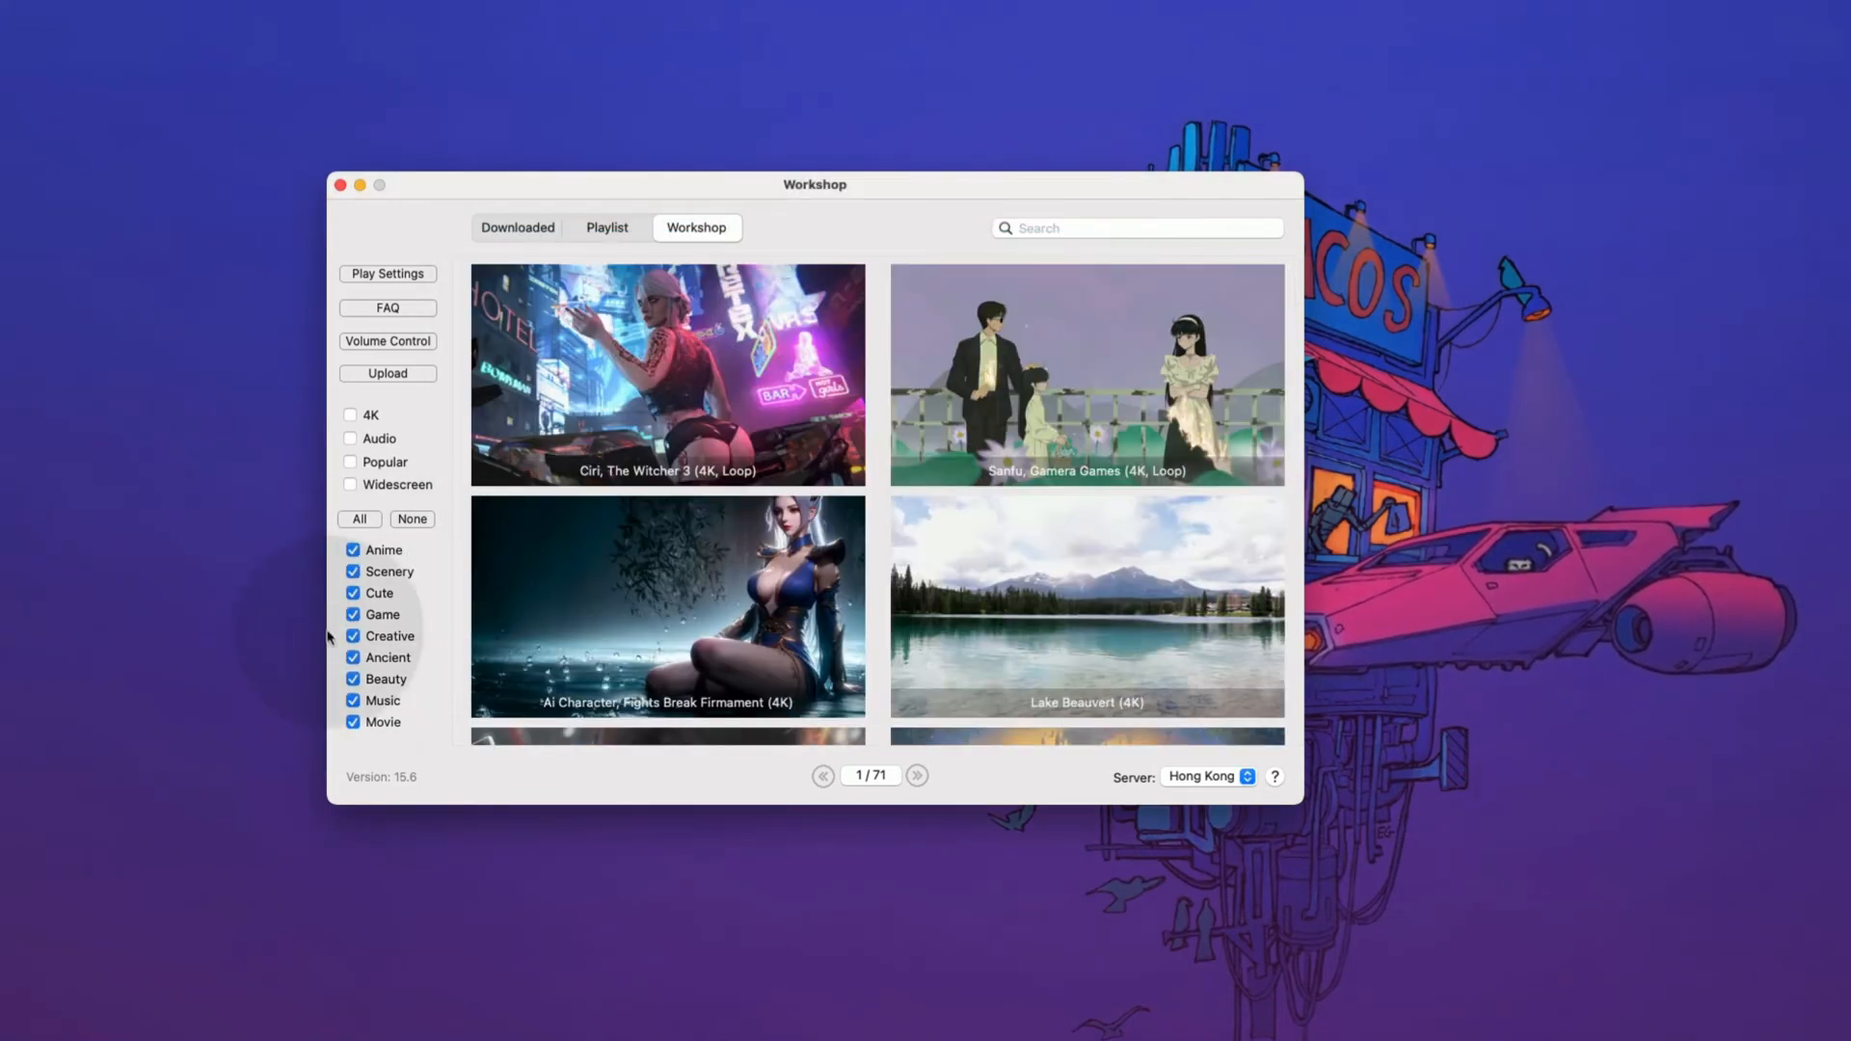
# Clear all categories, then filter the Workshop to Scenery and 4K only.
pyautogui.click(412, 520)
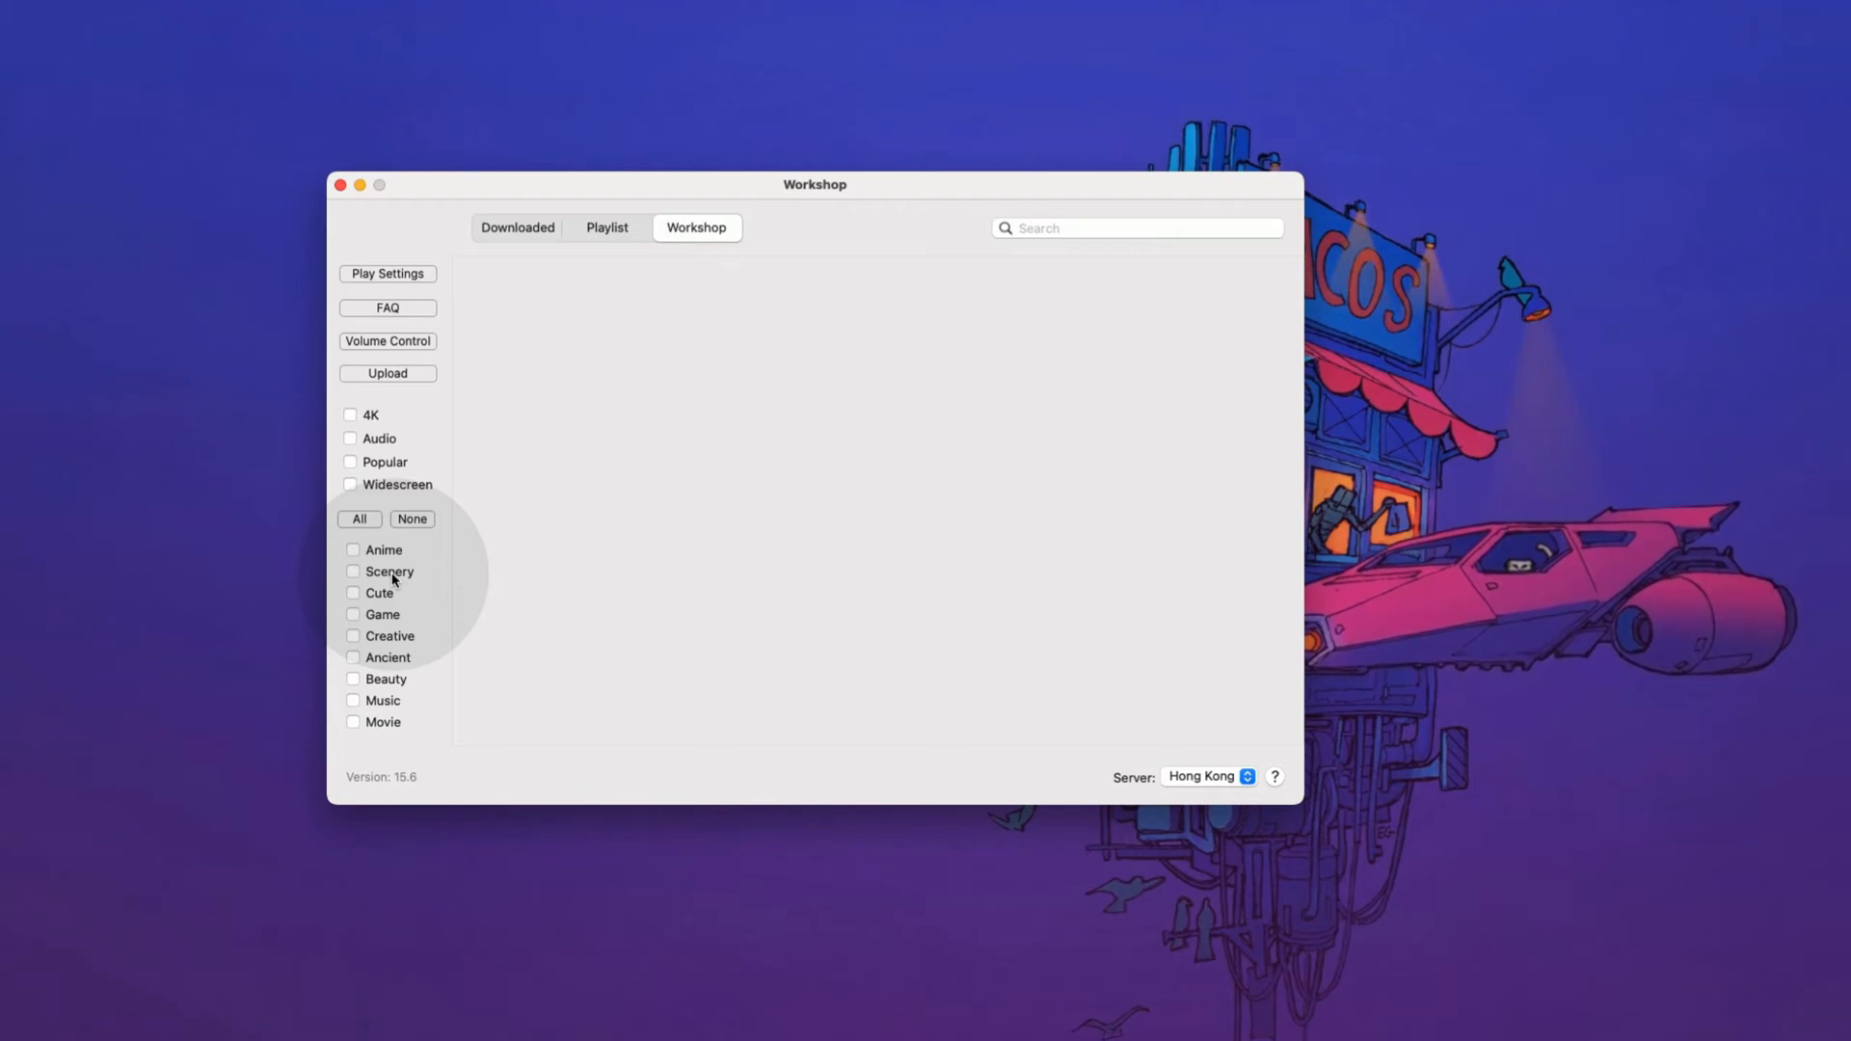
pyautogui.click(352, 571)
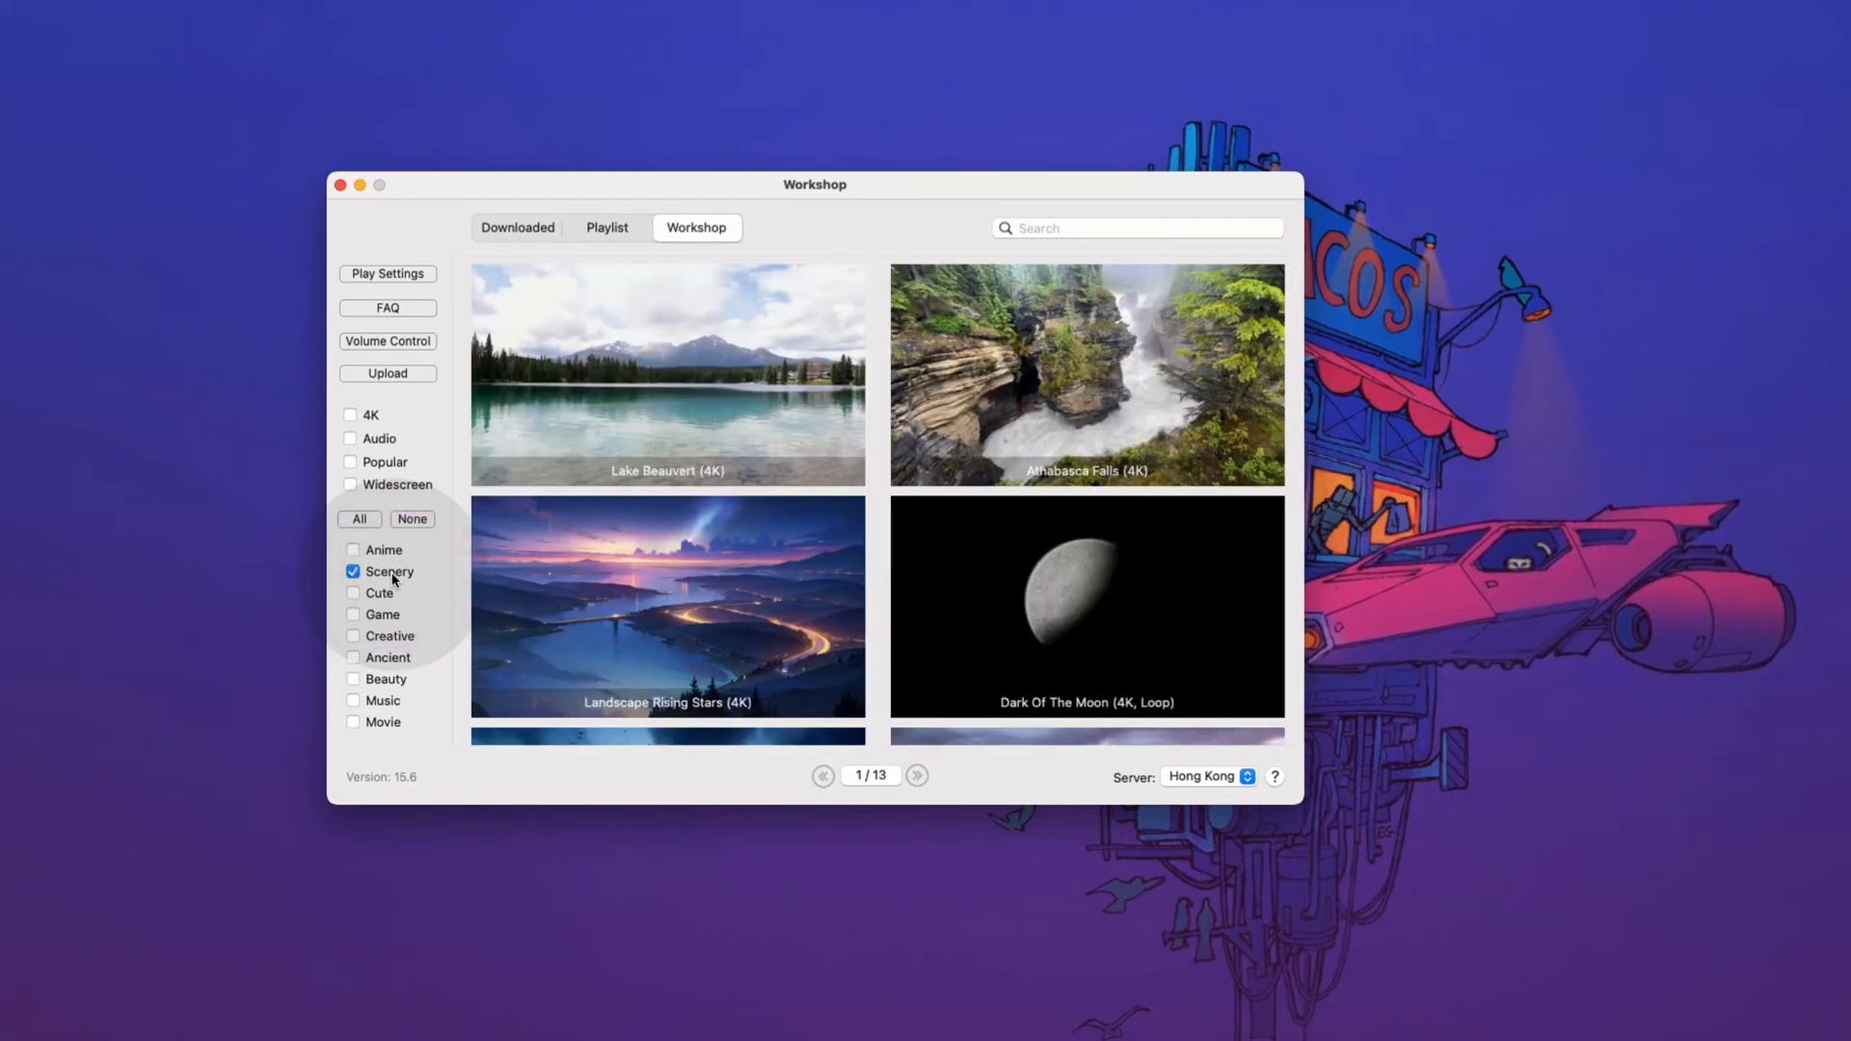
pyautogui.moveTo(410, 436)
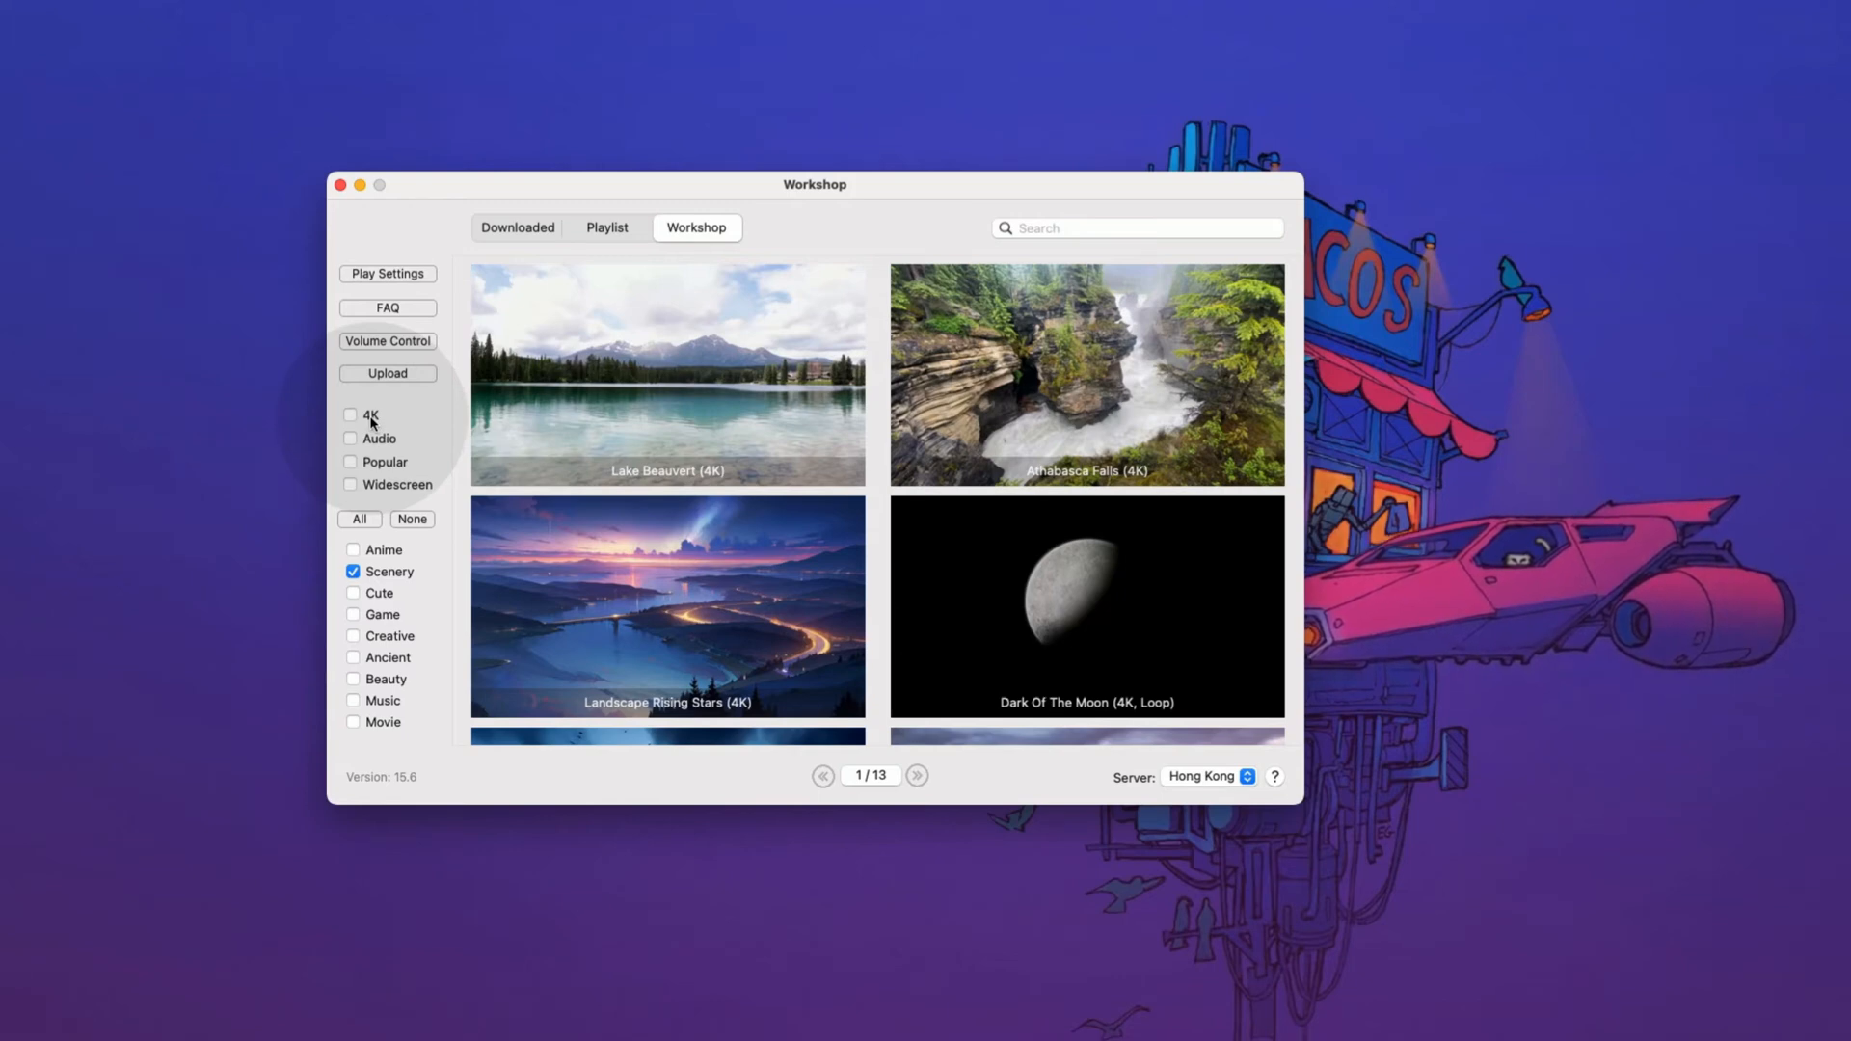
pyautogui.click(349, 415)
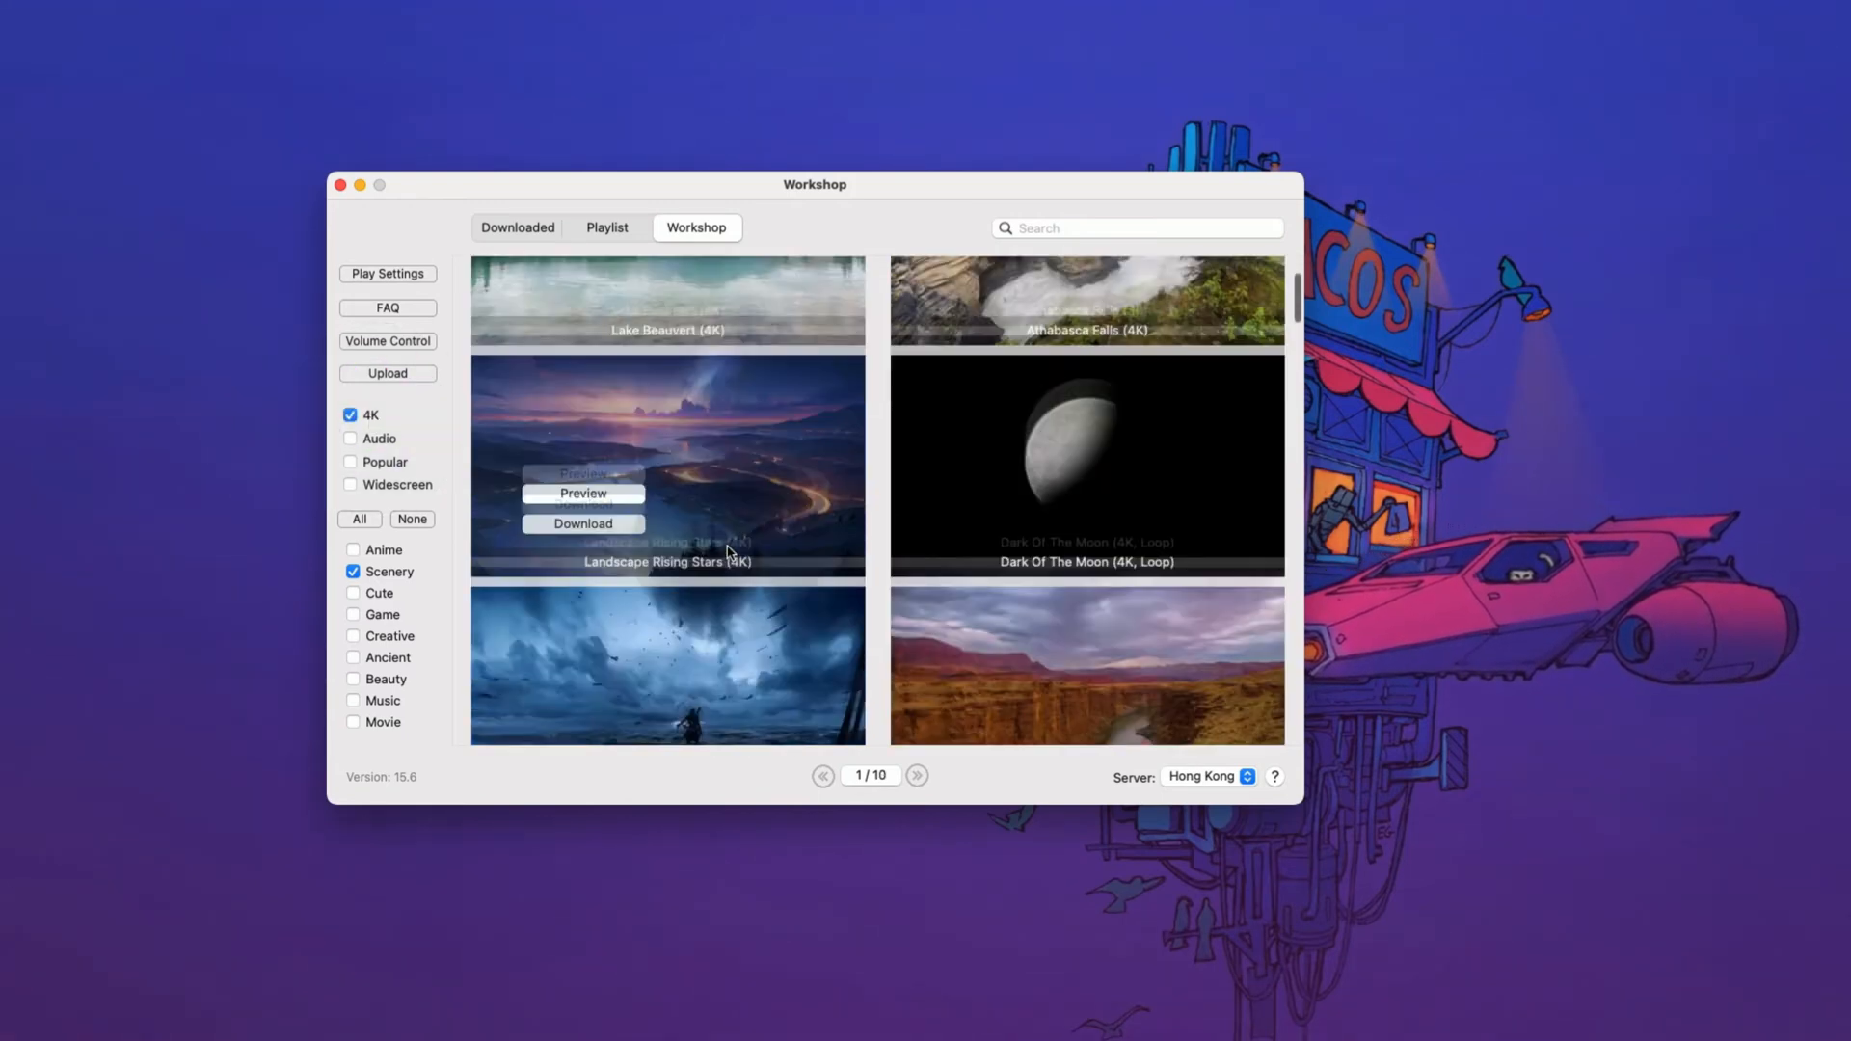
pyautogui.scroll(-3)
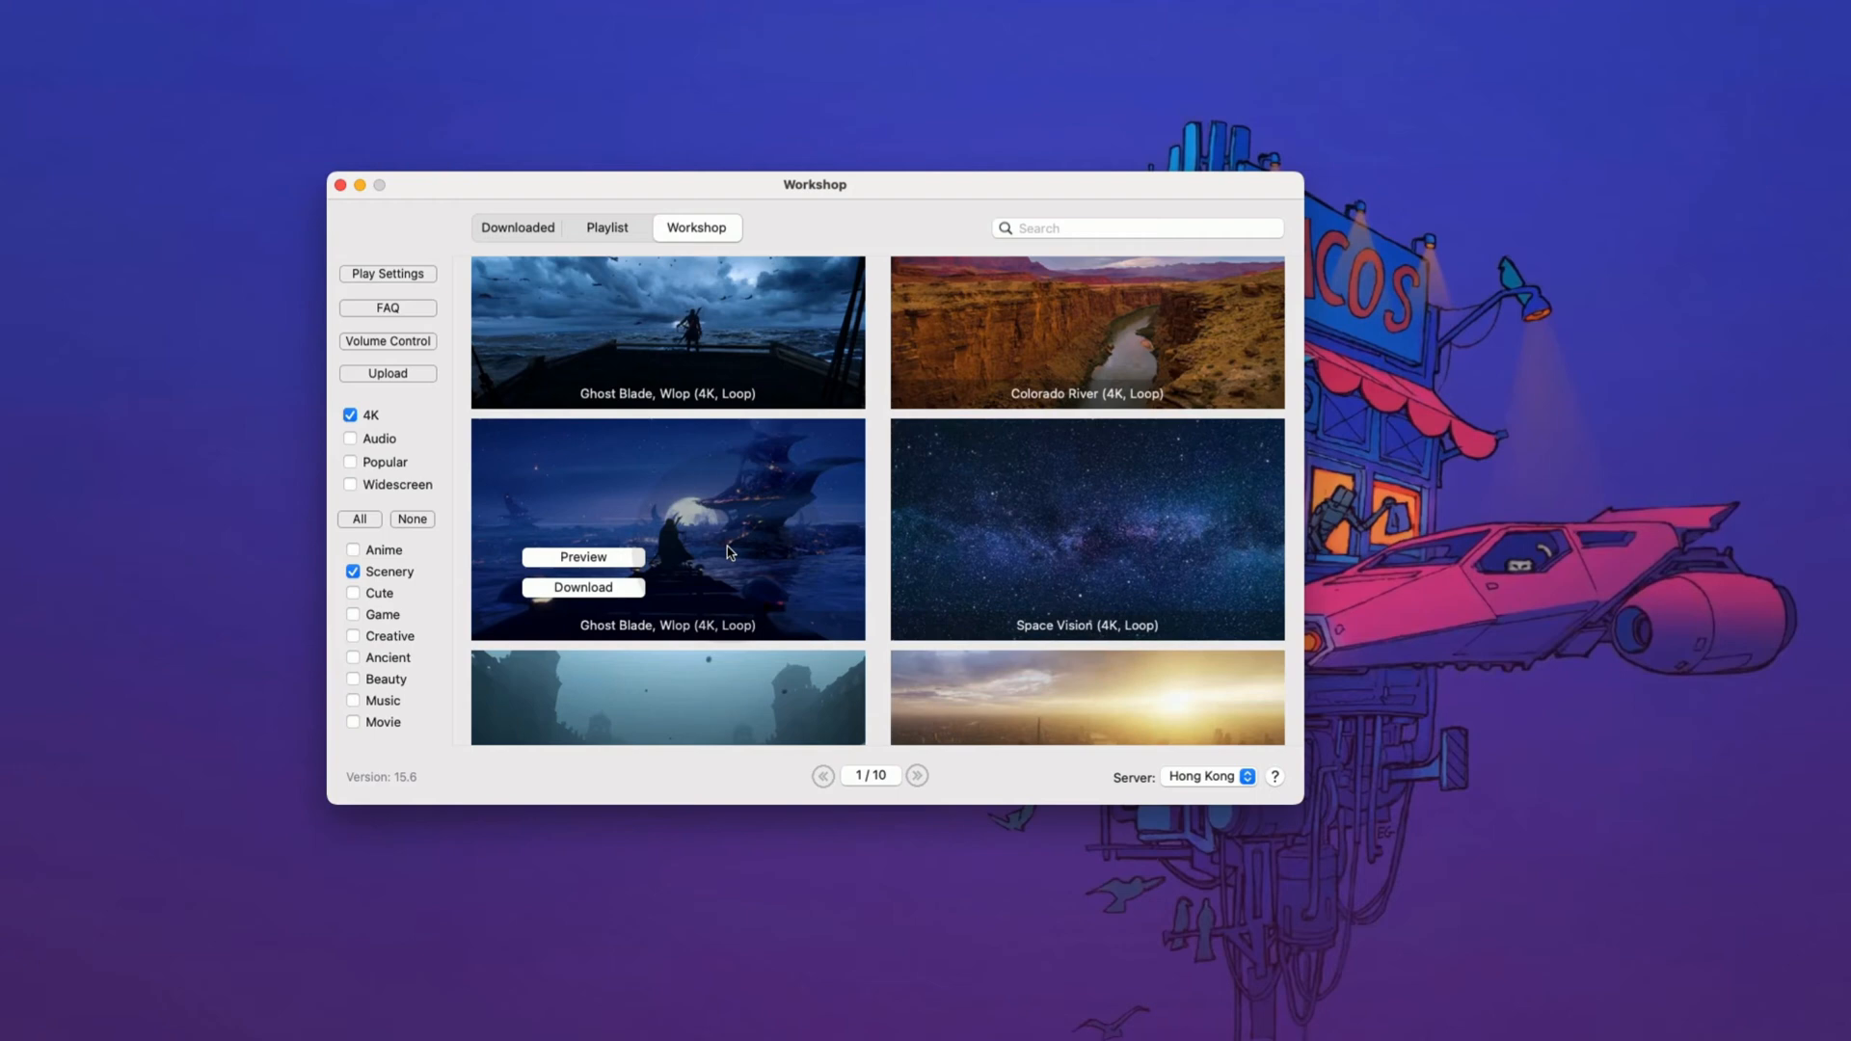
pyautogui.scroll(-3)
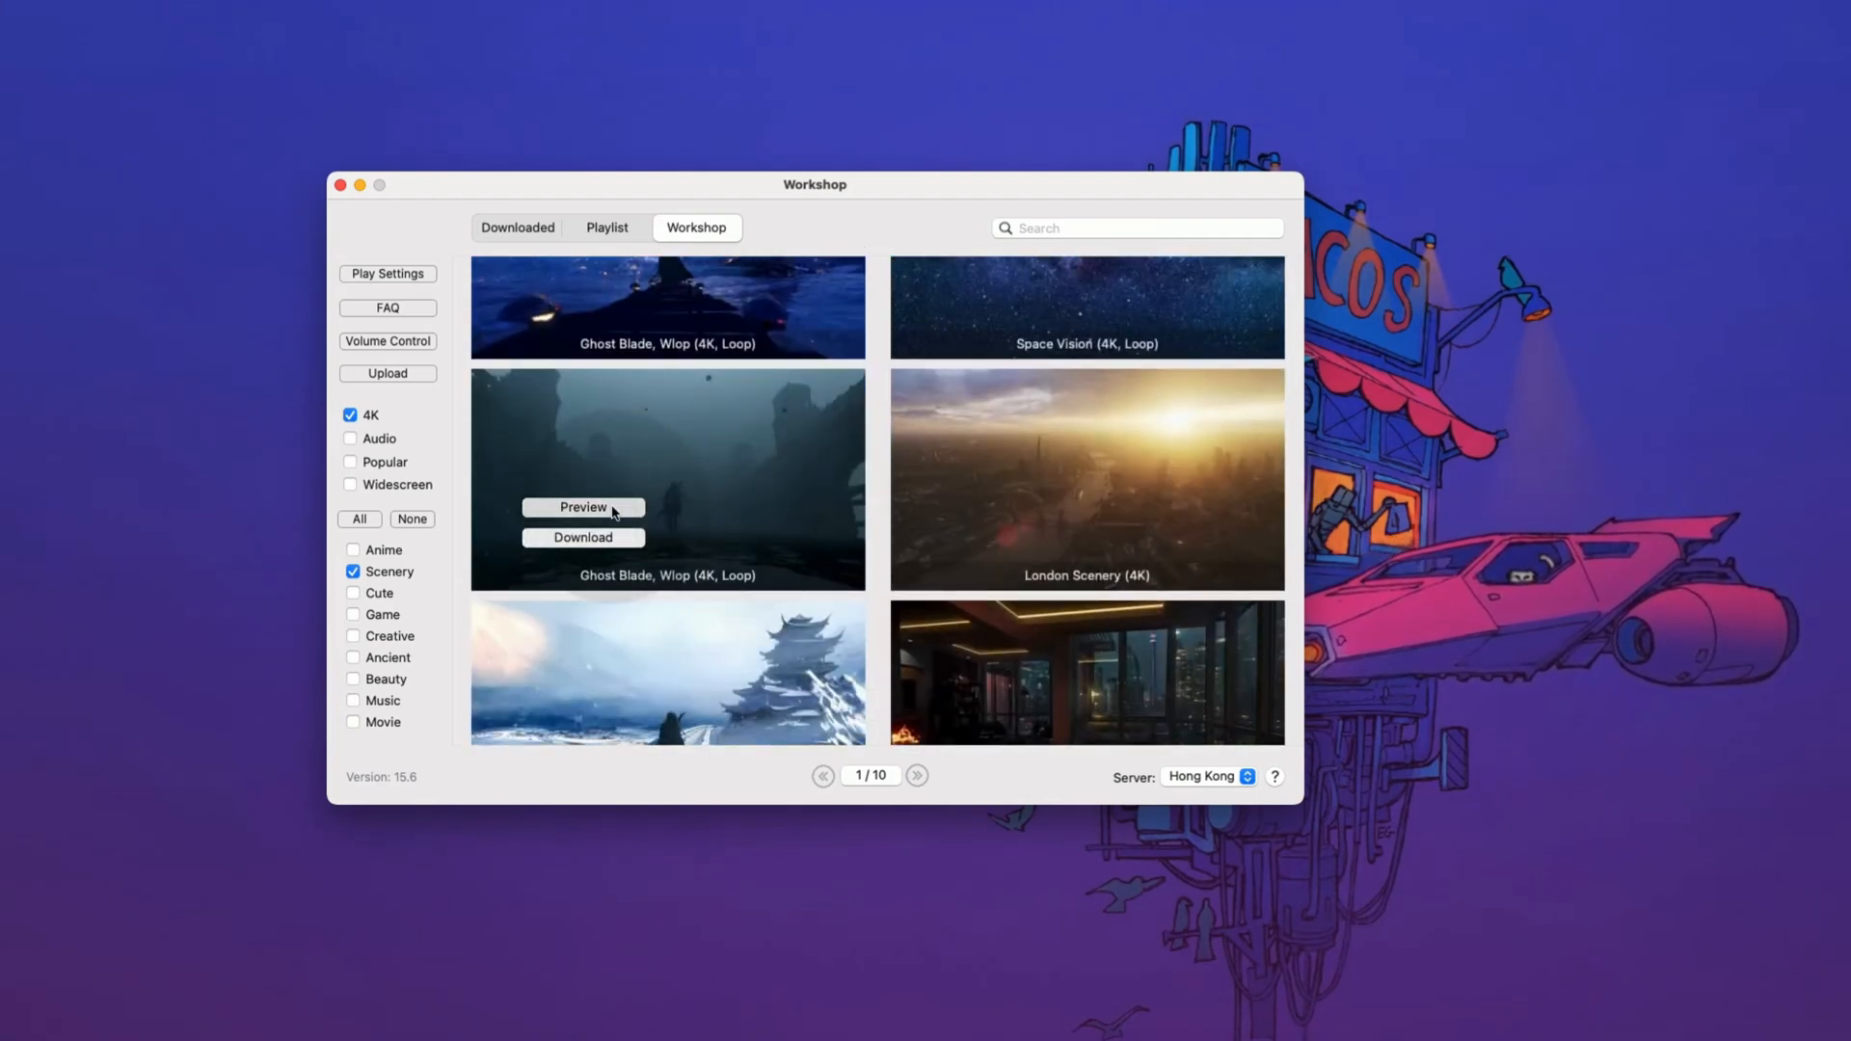
pyautogui.click(583, 506)
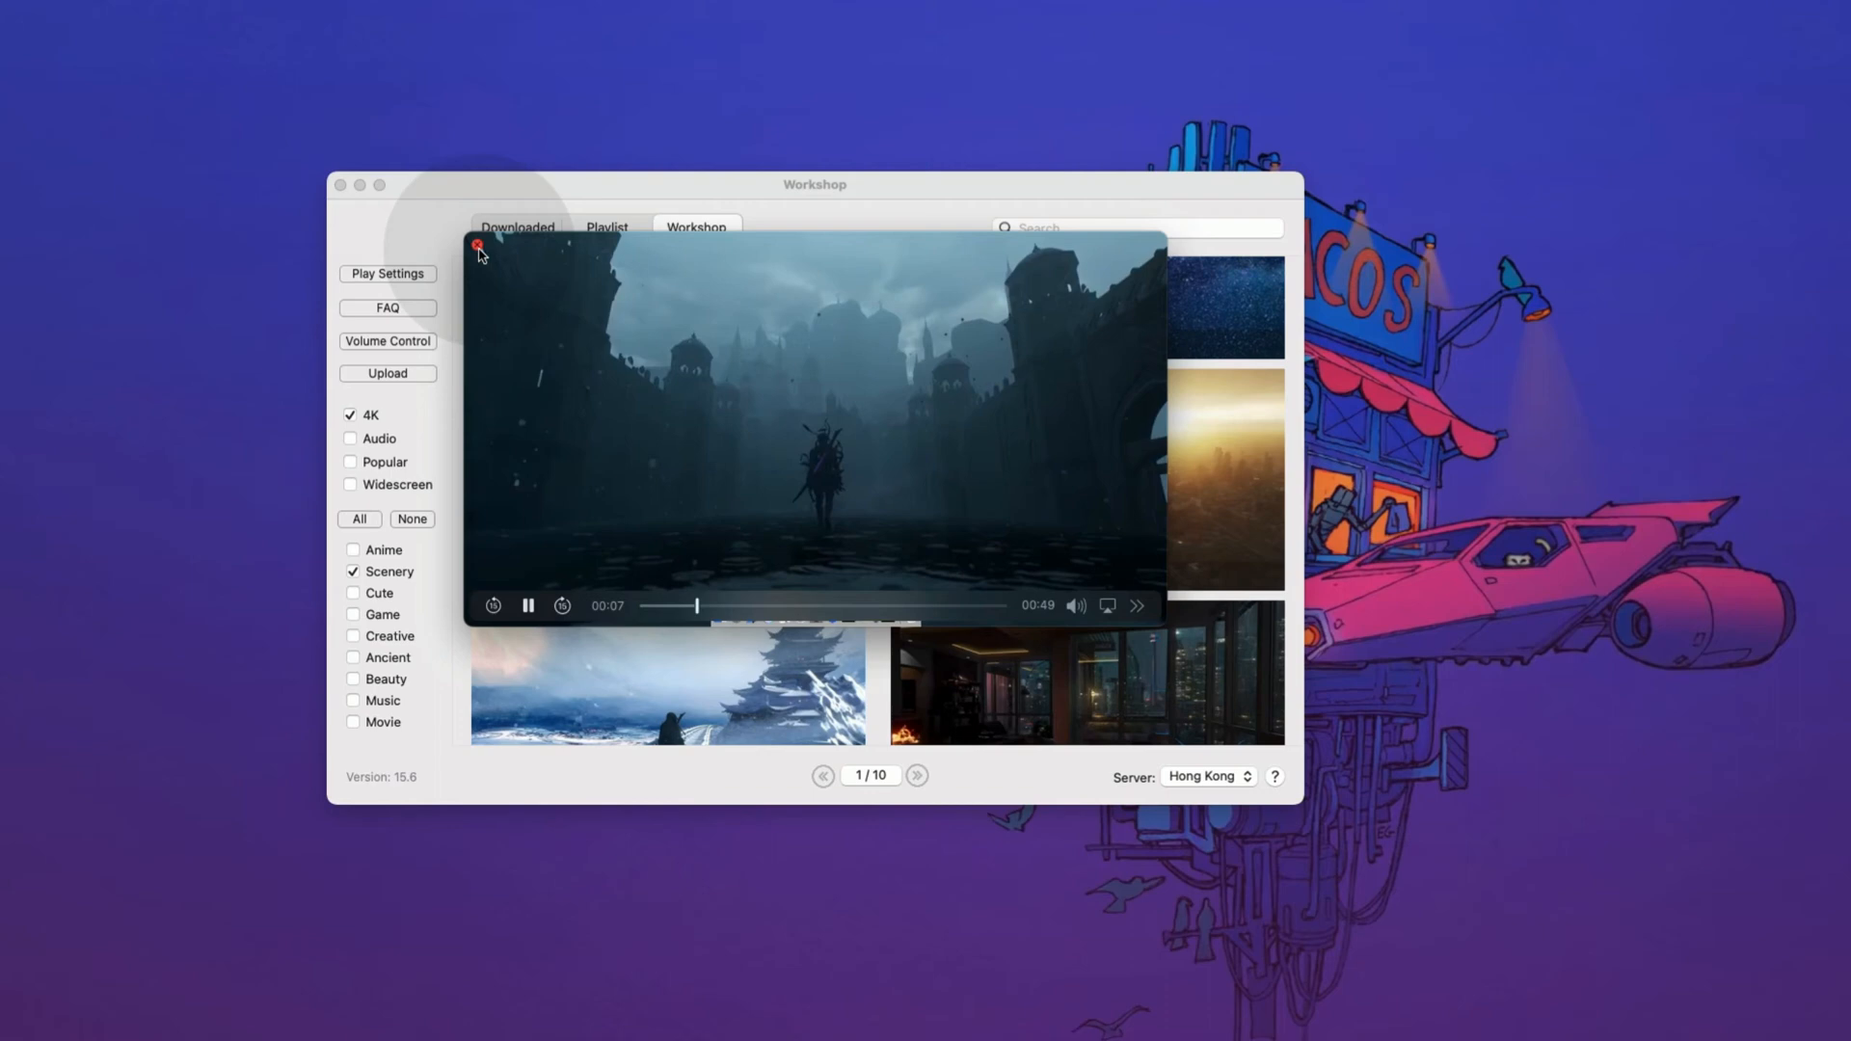
pyautogui.click(478, 248)
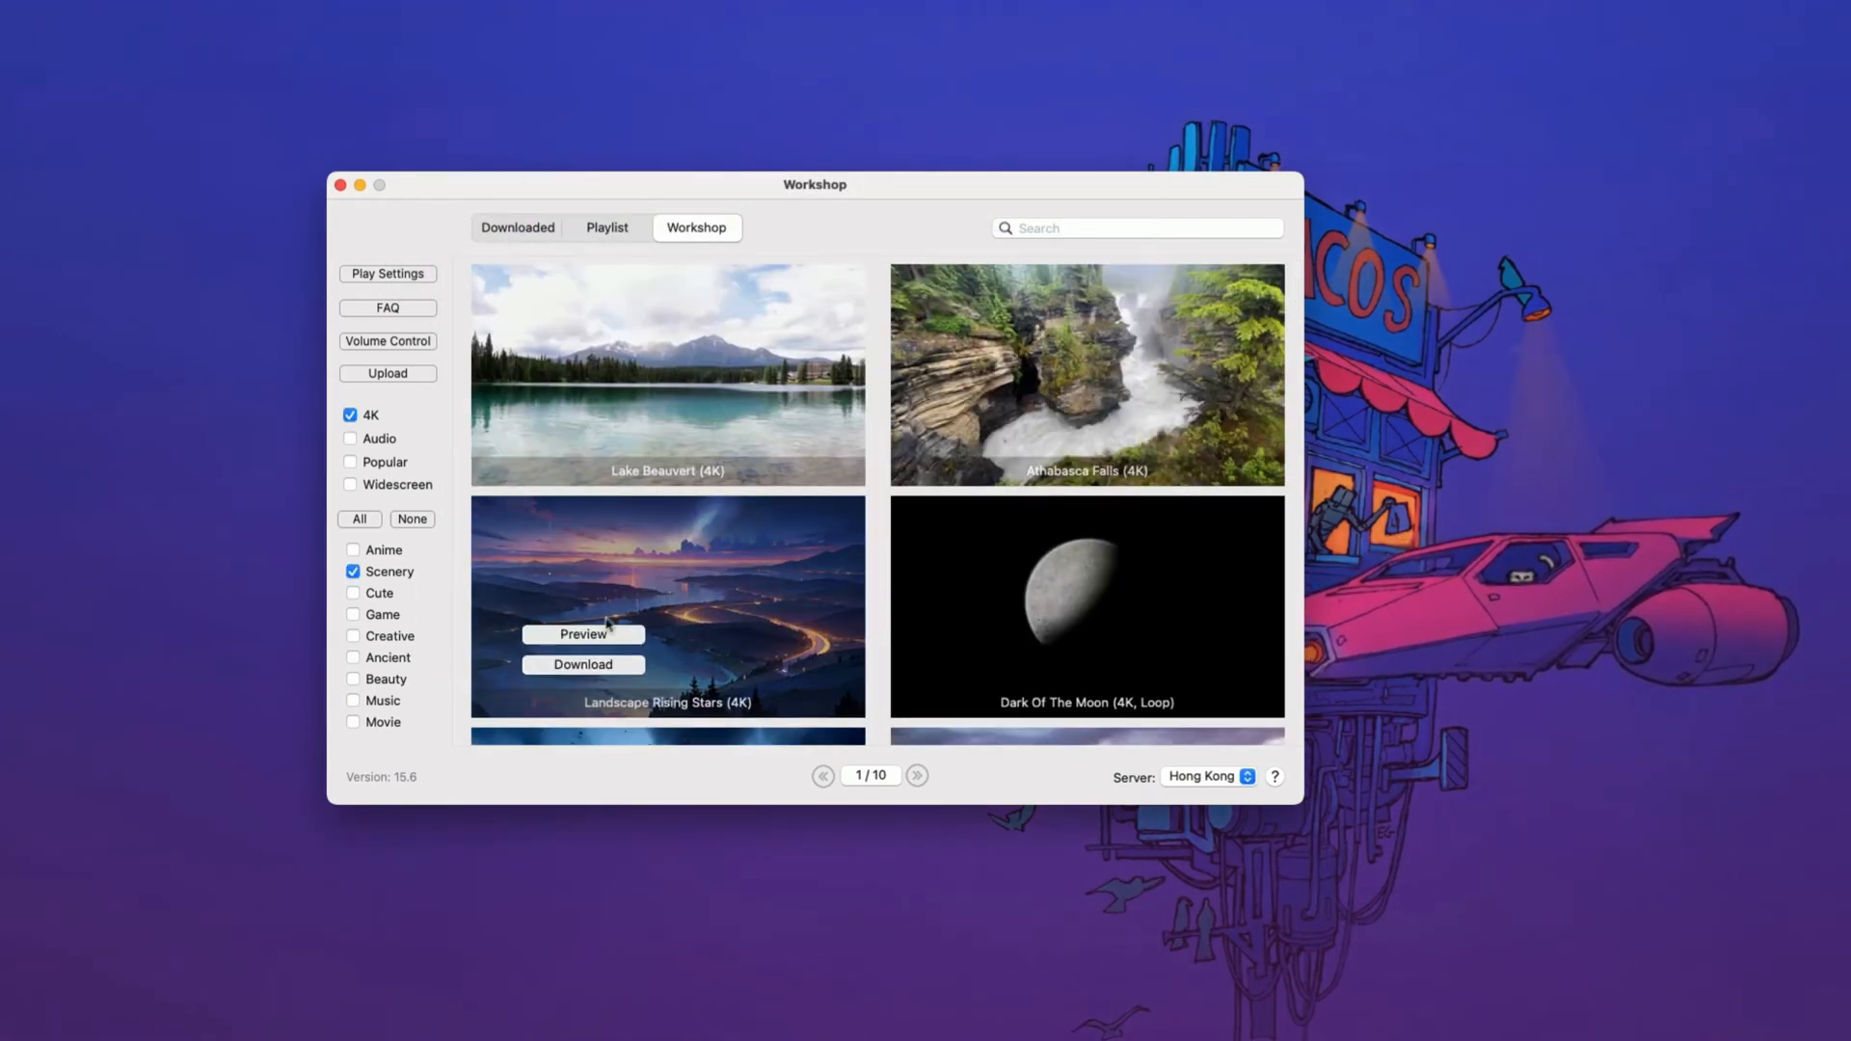
pyautogui.click(583, 634)
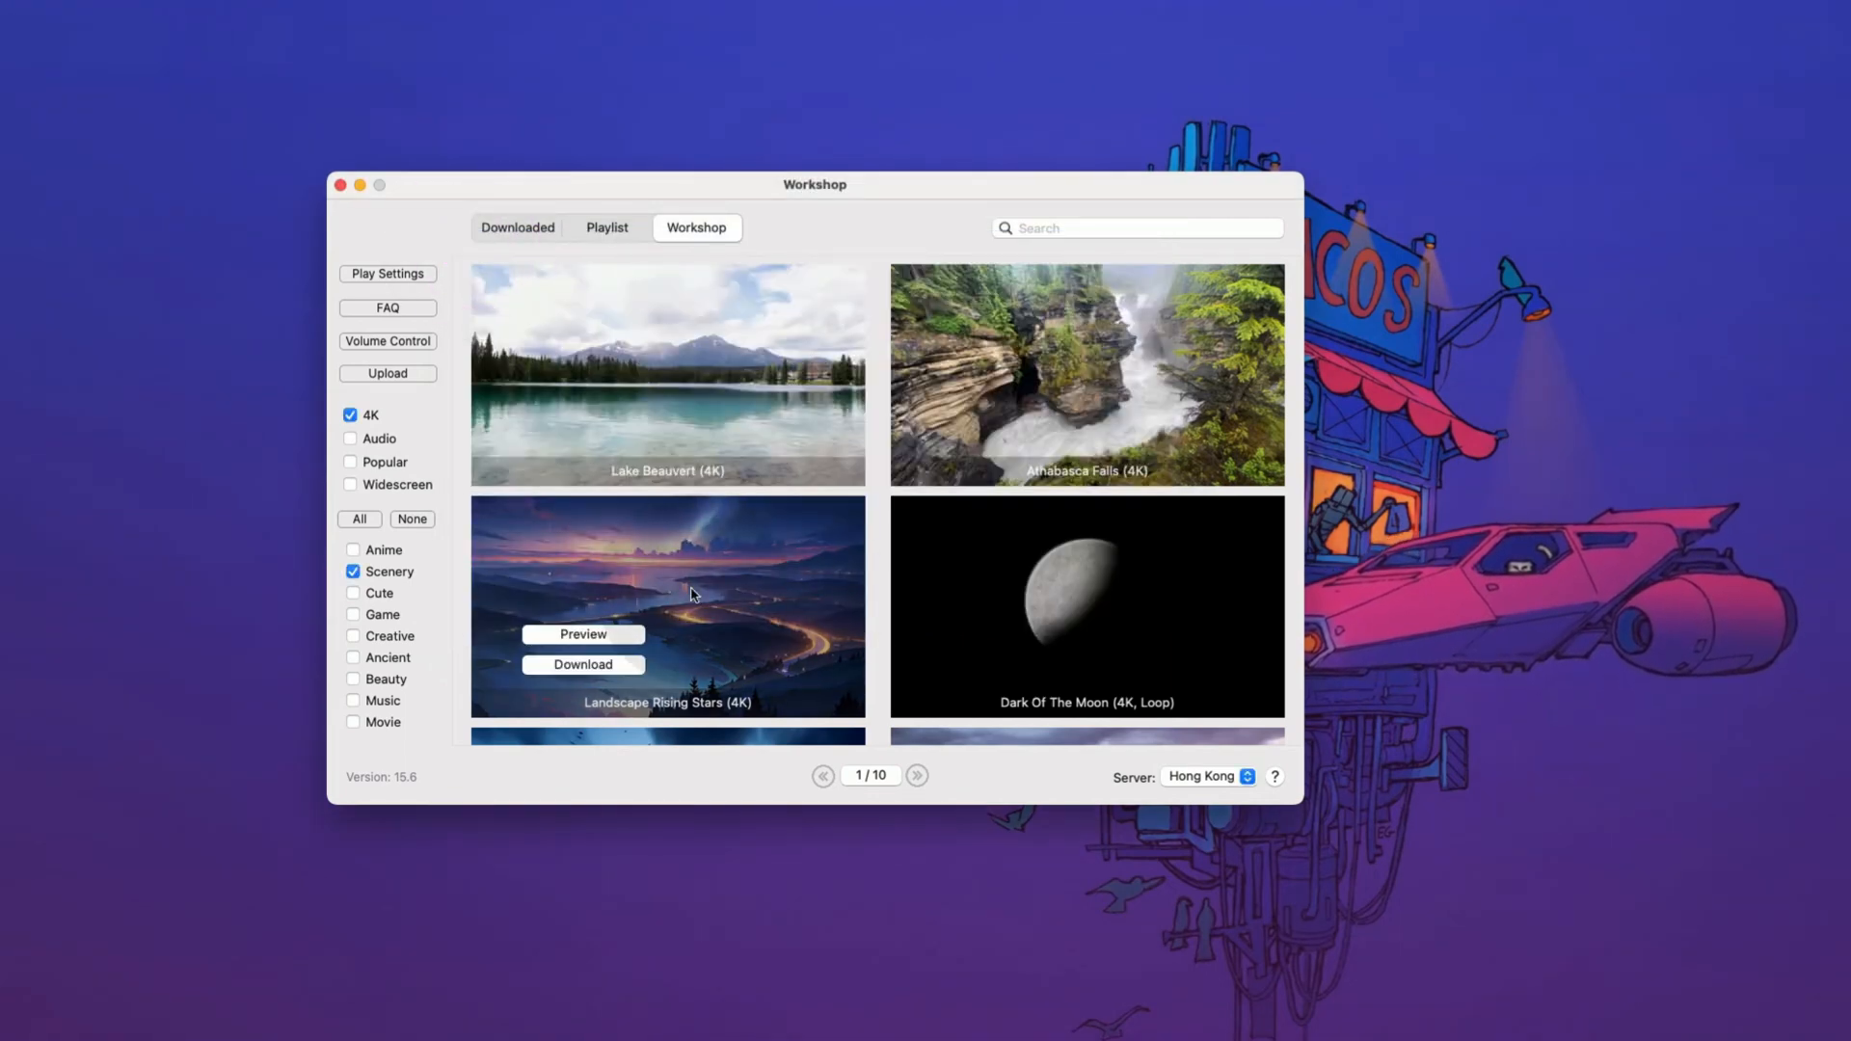
pyautogui.scroll(-3)
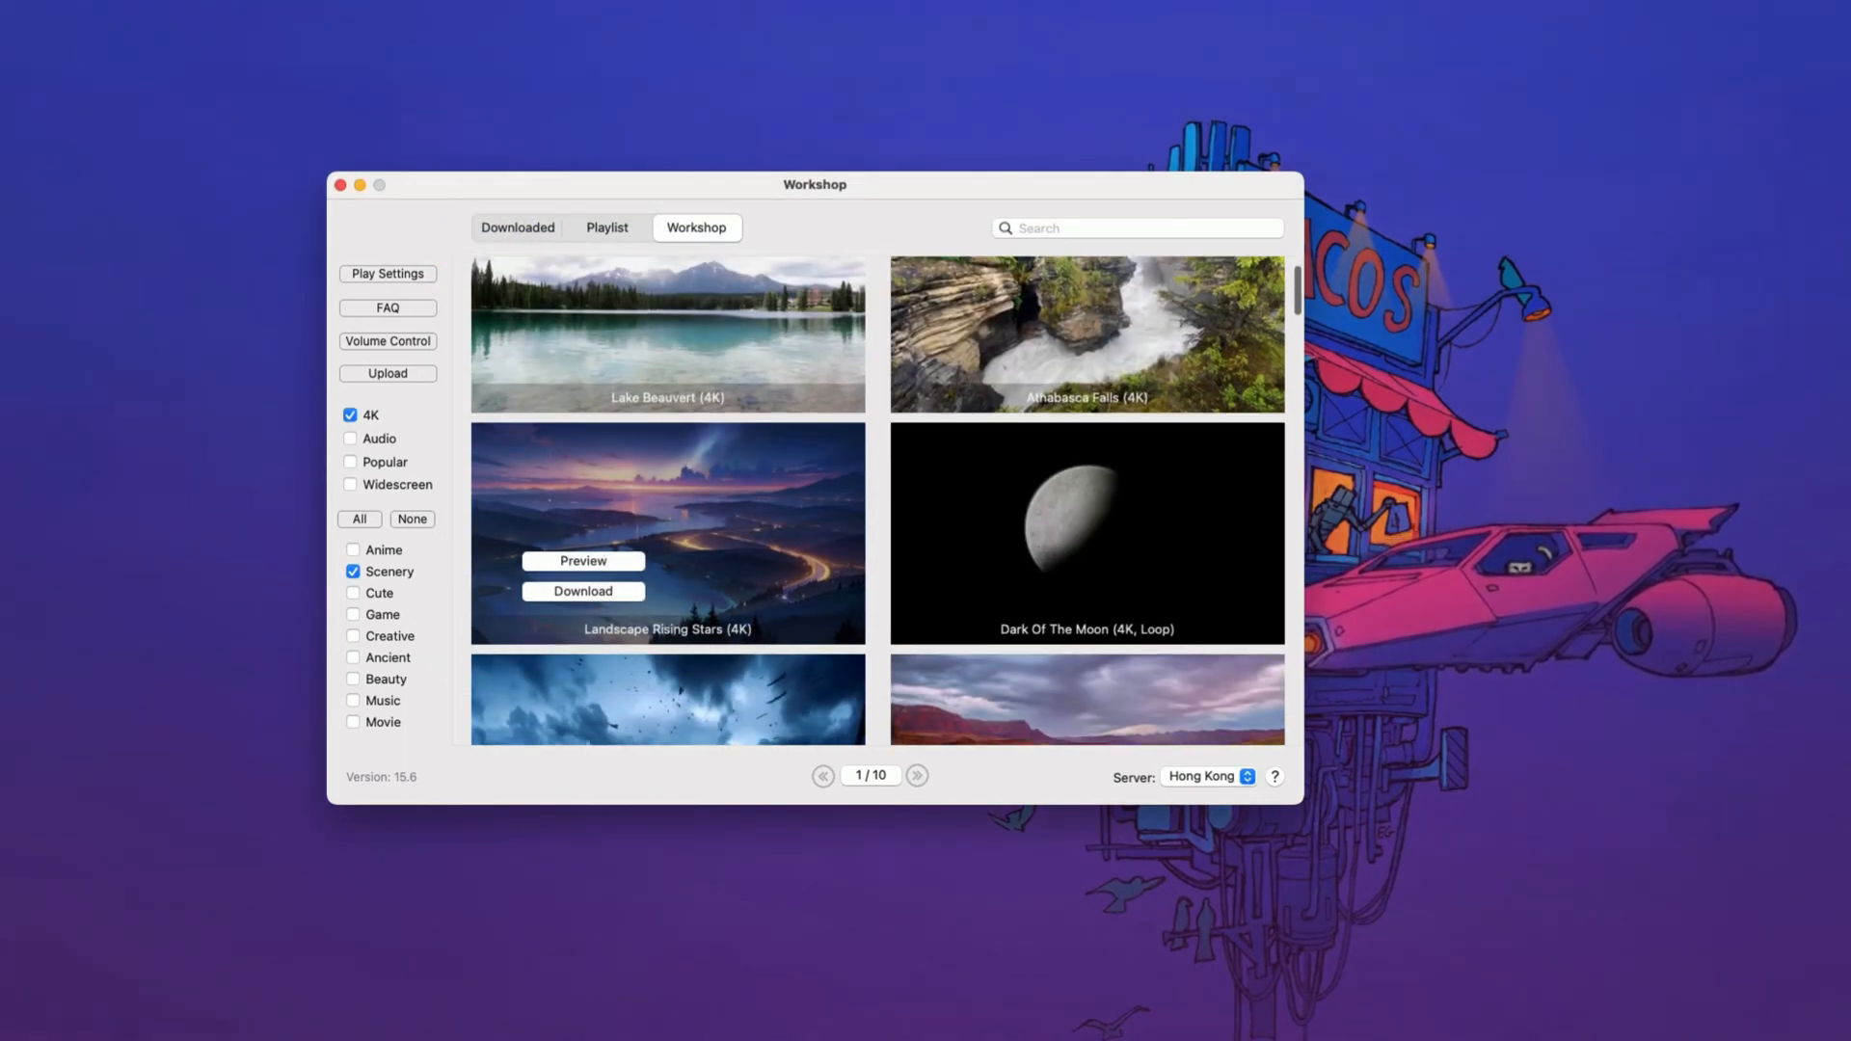
# Download and apply Landscape Rising Stars, then bring up the app's menu-bar menu.
pyautogui.click(582, 591)
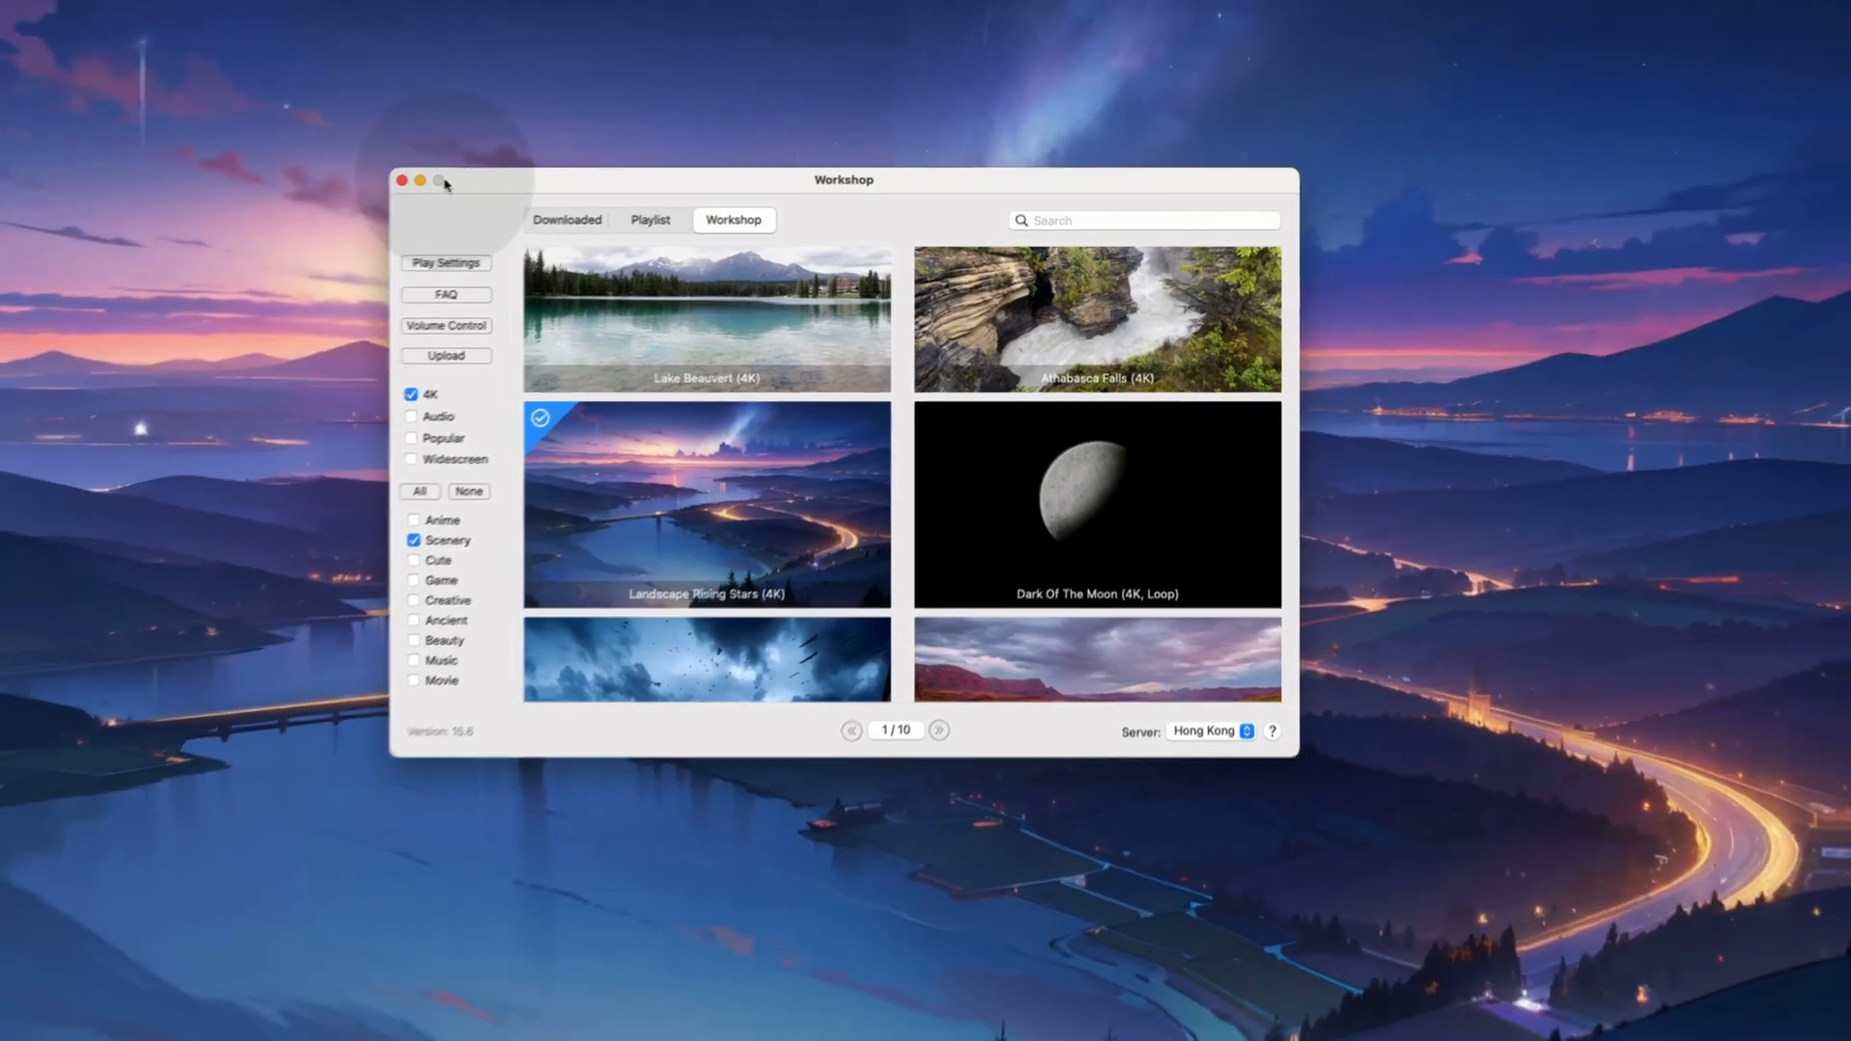
pyautogui.click(404, 179)
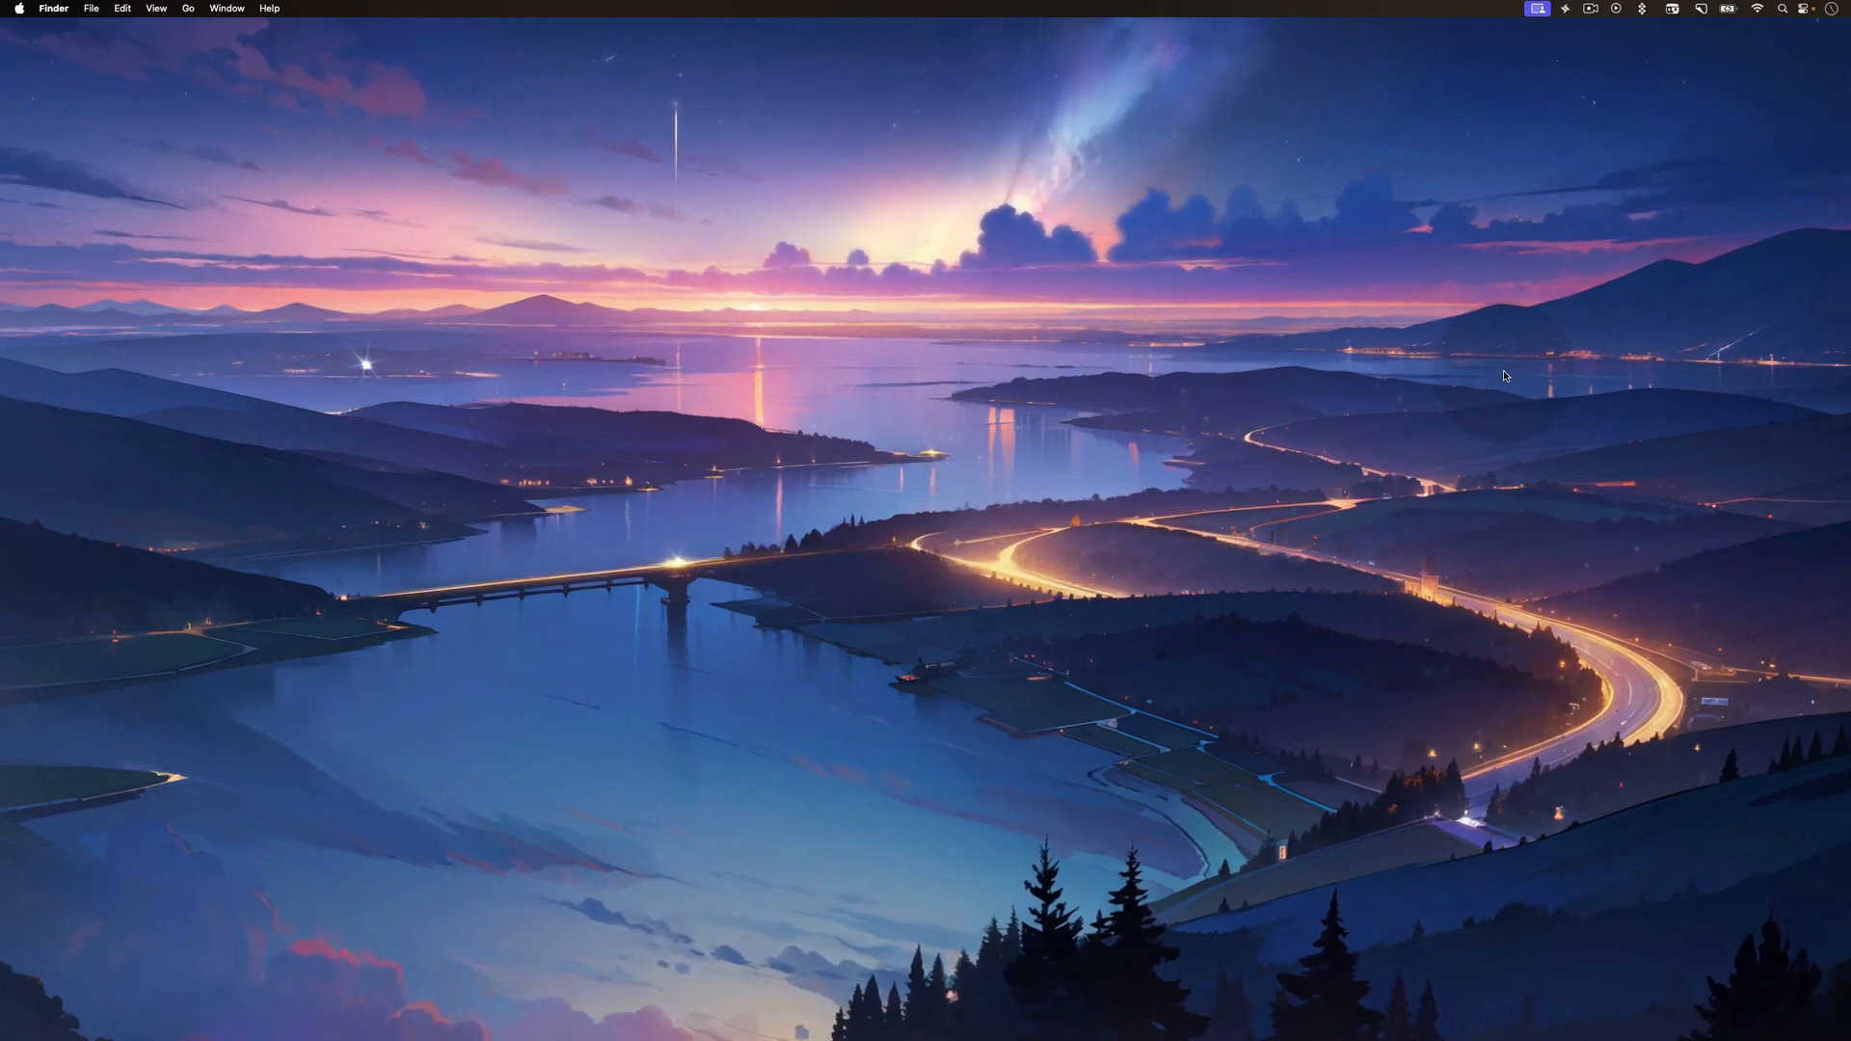
pyautogui.click(1561, 8)
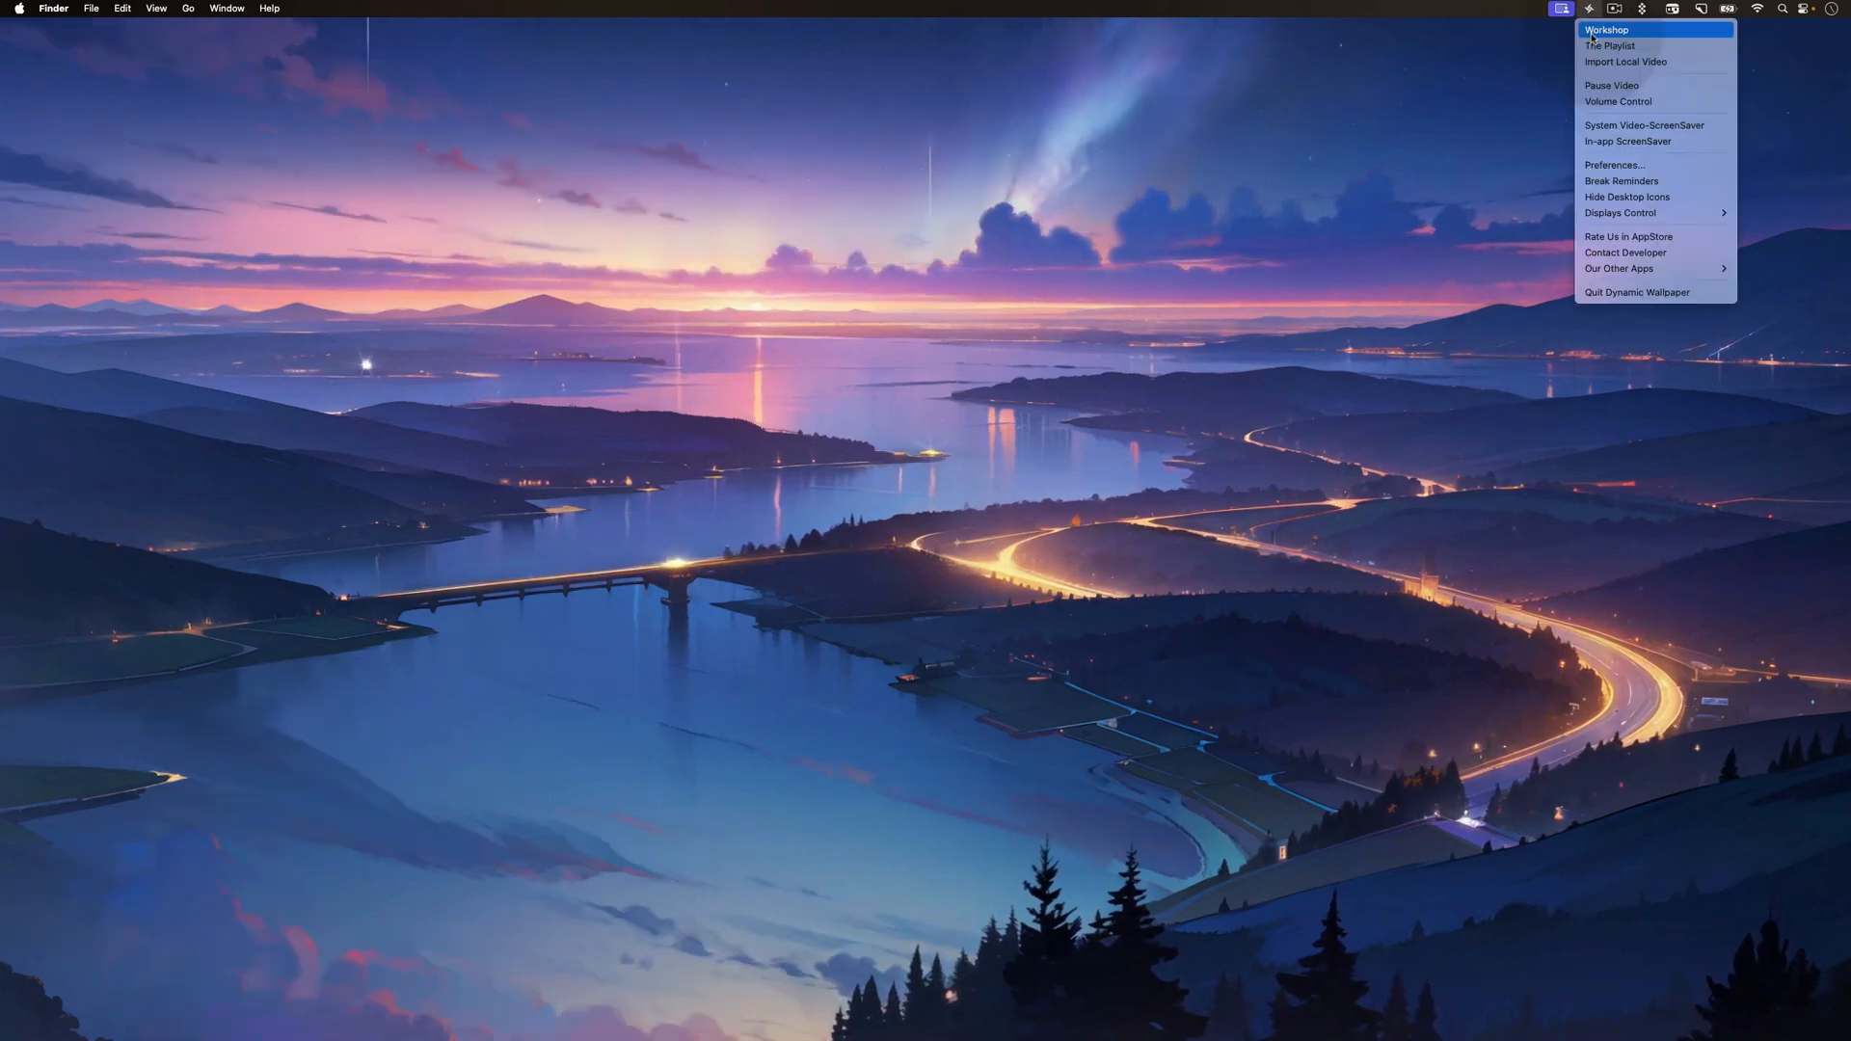
# Open the Workshop and browse the Playlist and Downloaded wallpapers.
pyautogui.click(1607, 29)
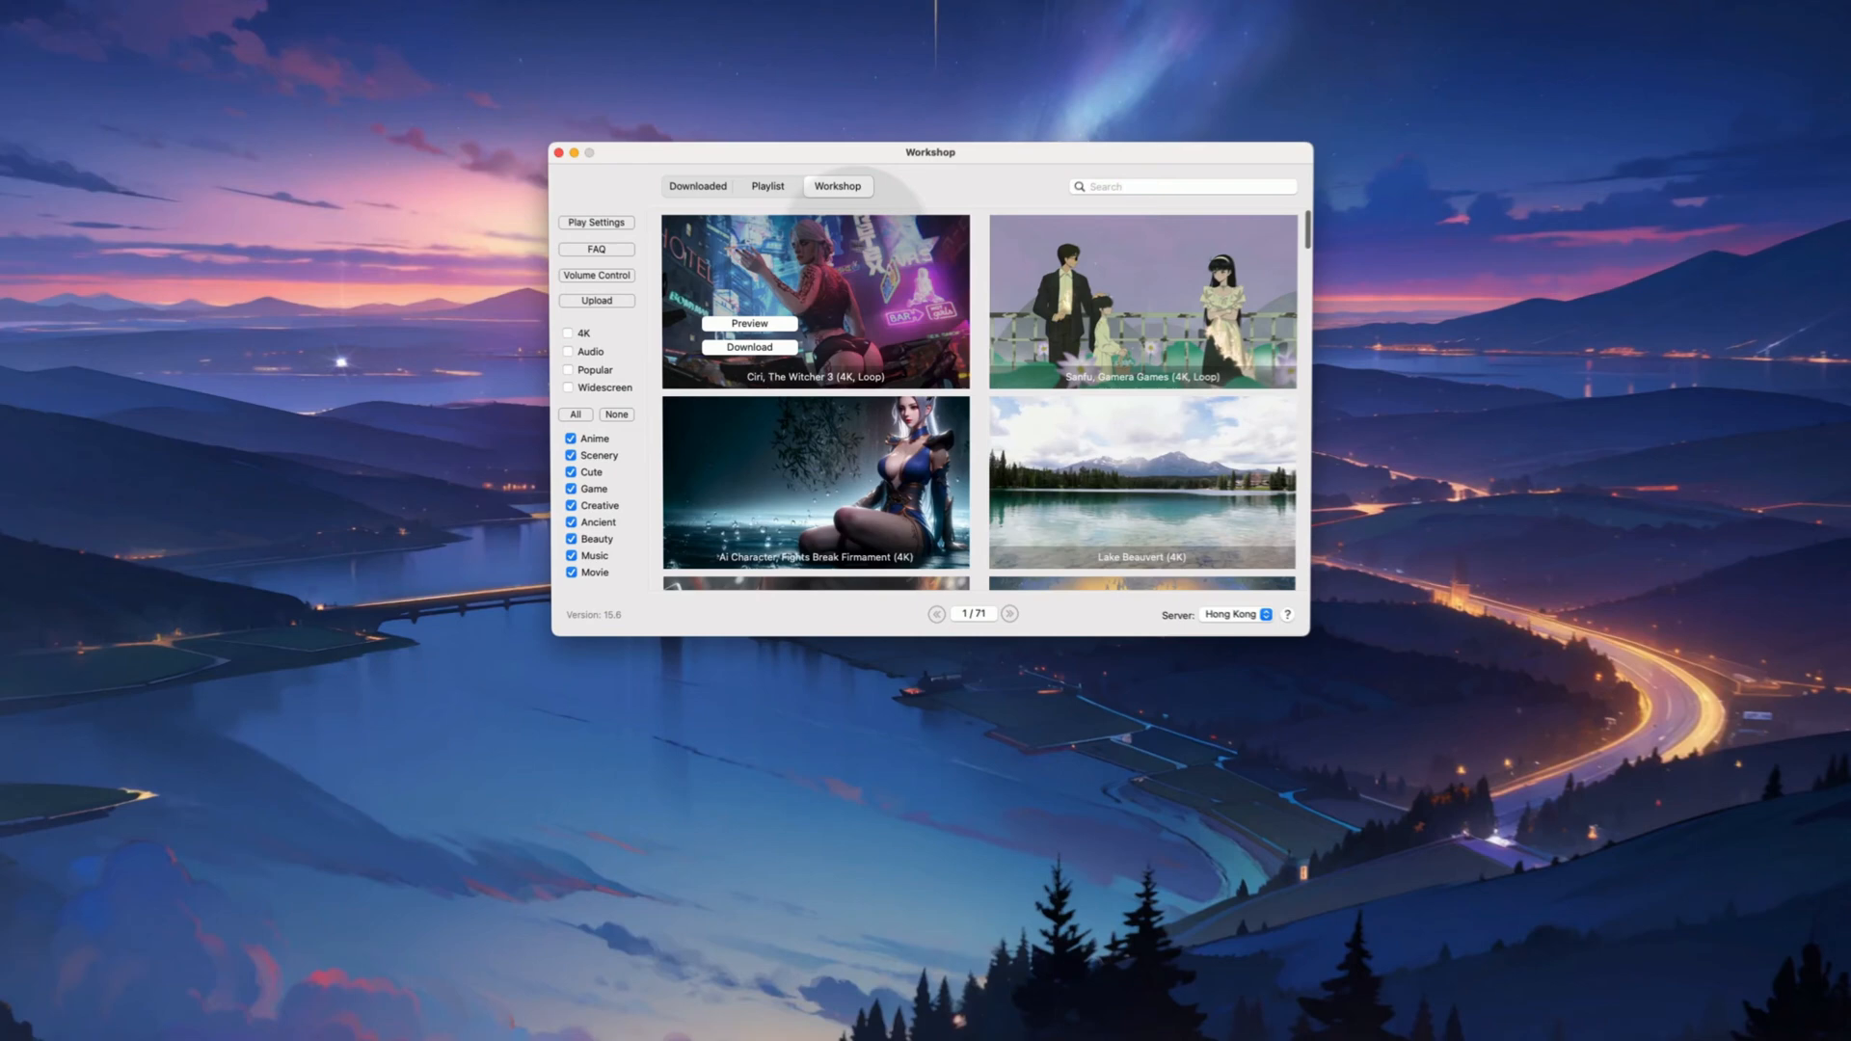
pyautogui.click(767, 185)
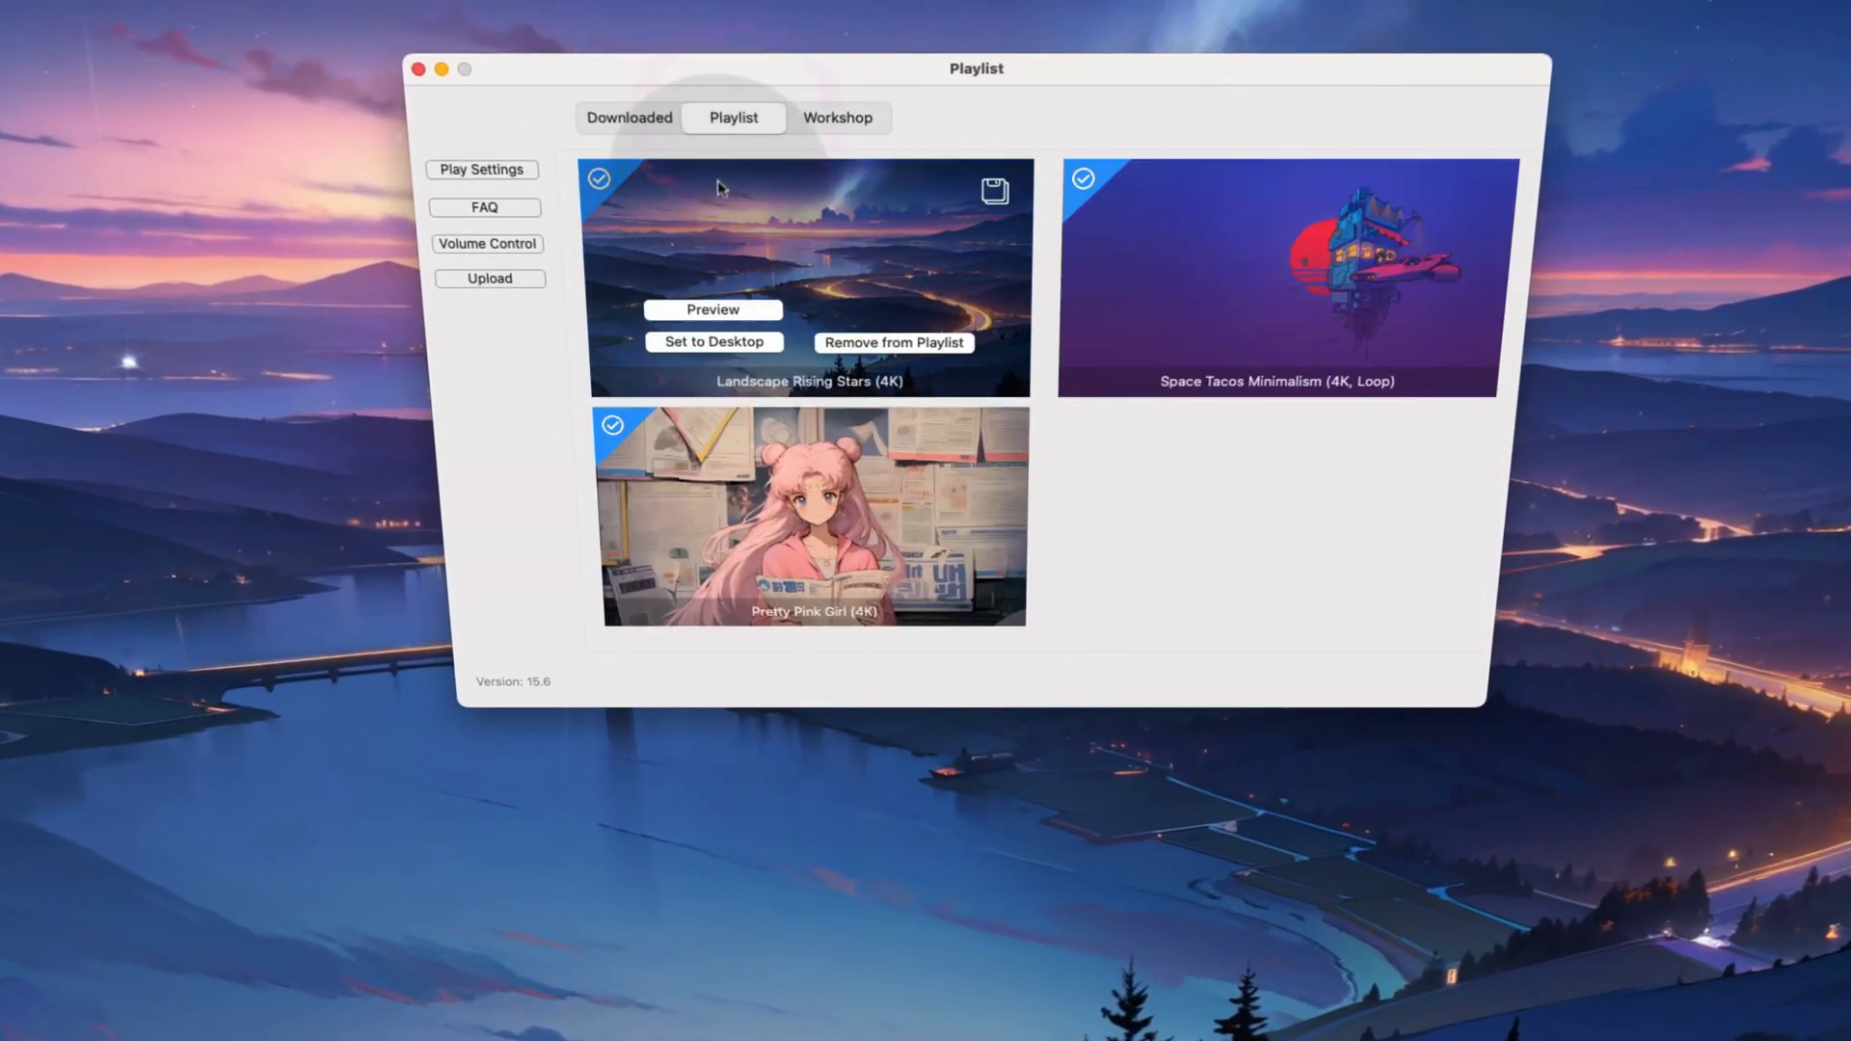
pyautogui.click(635, 105)
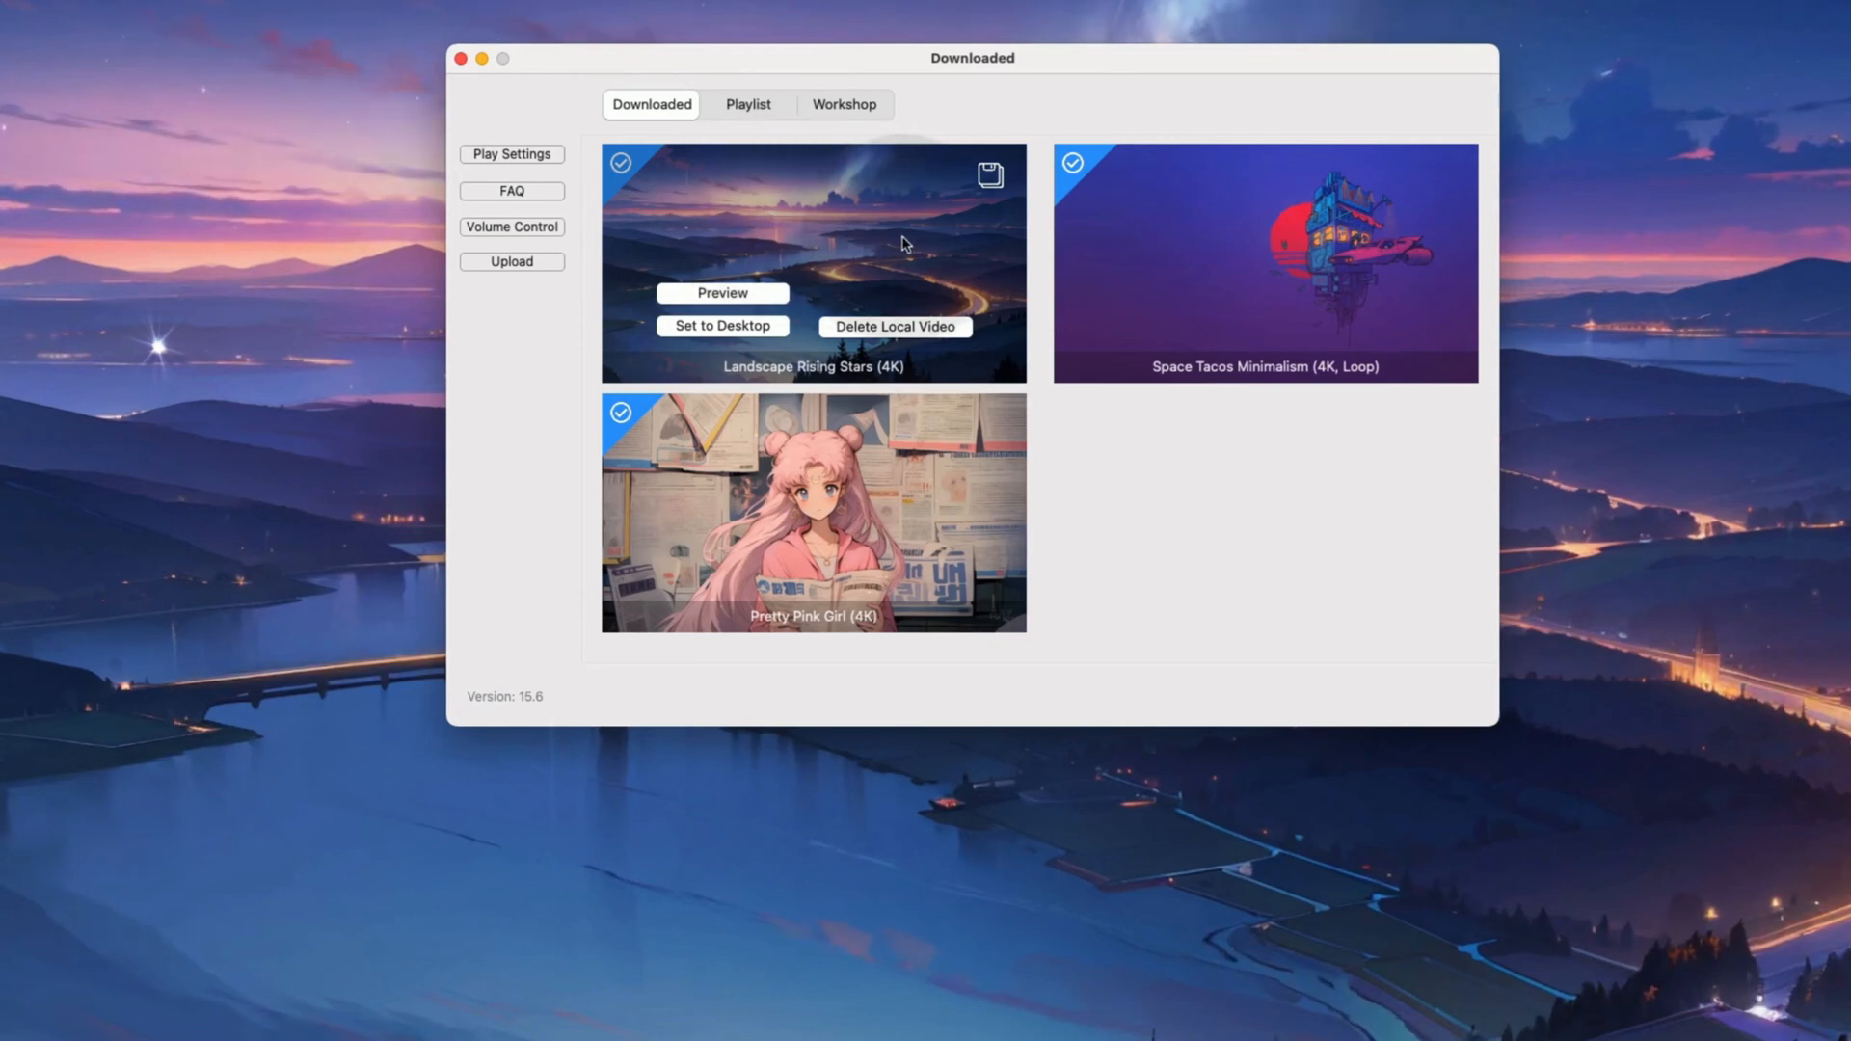
pyautogui.moveTo(1189, 280)
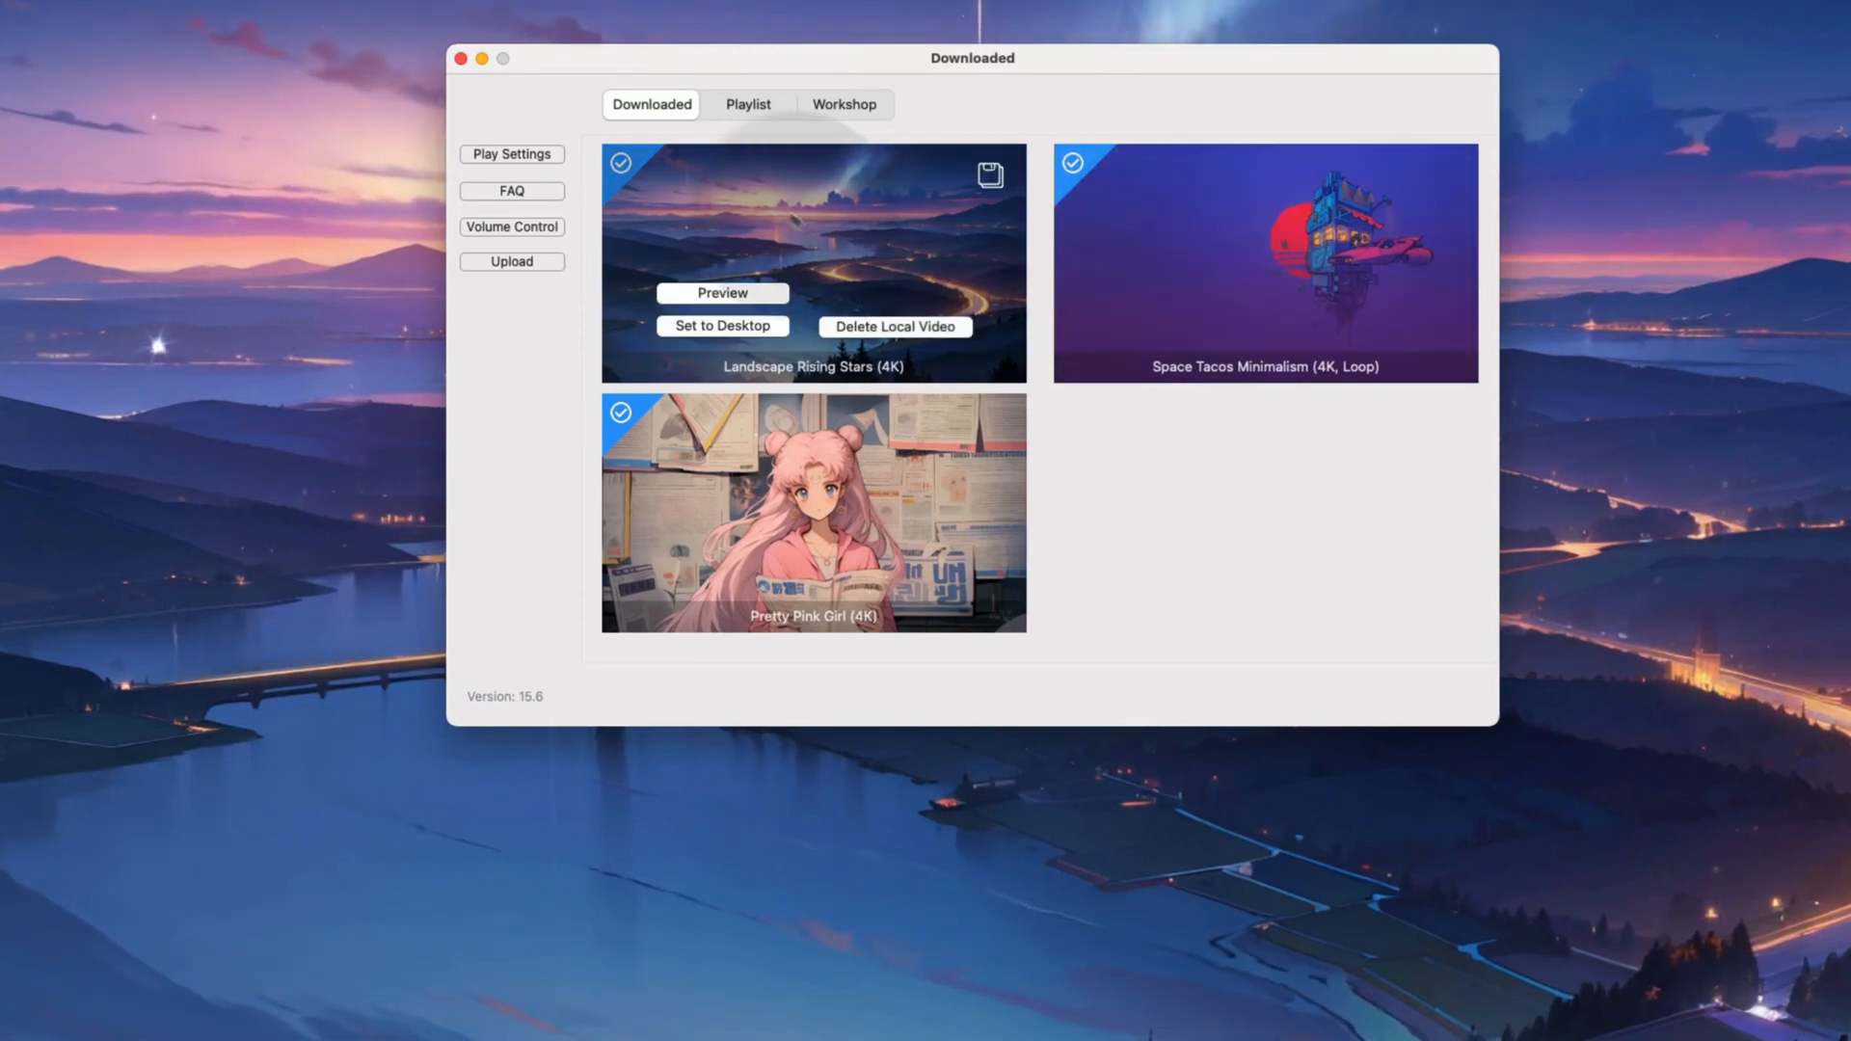
# Set Play Mode to Single in Play Settings and close the library window.
pyautogui.click(747, 105)
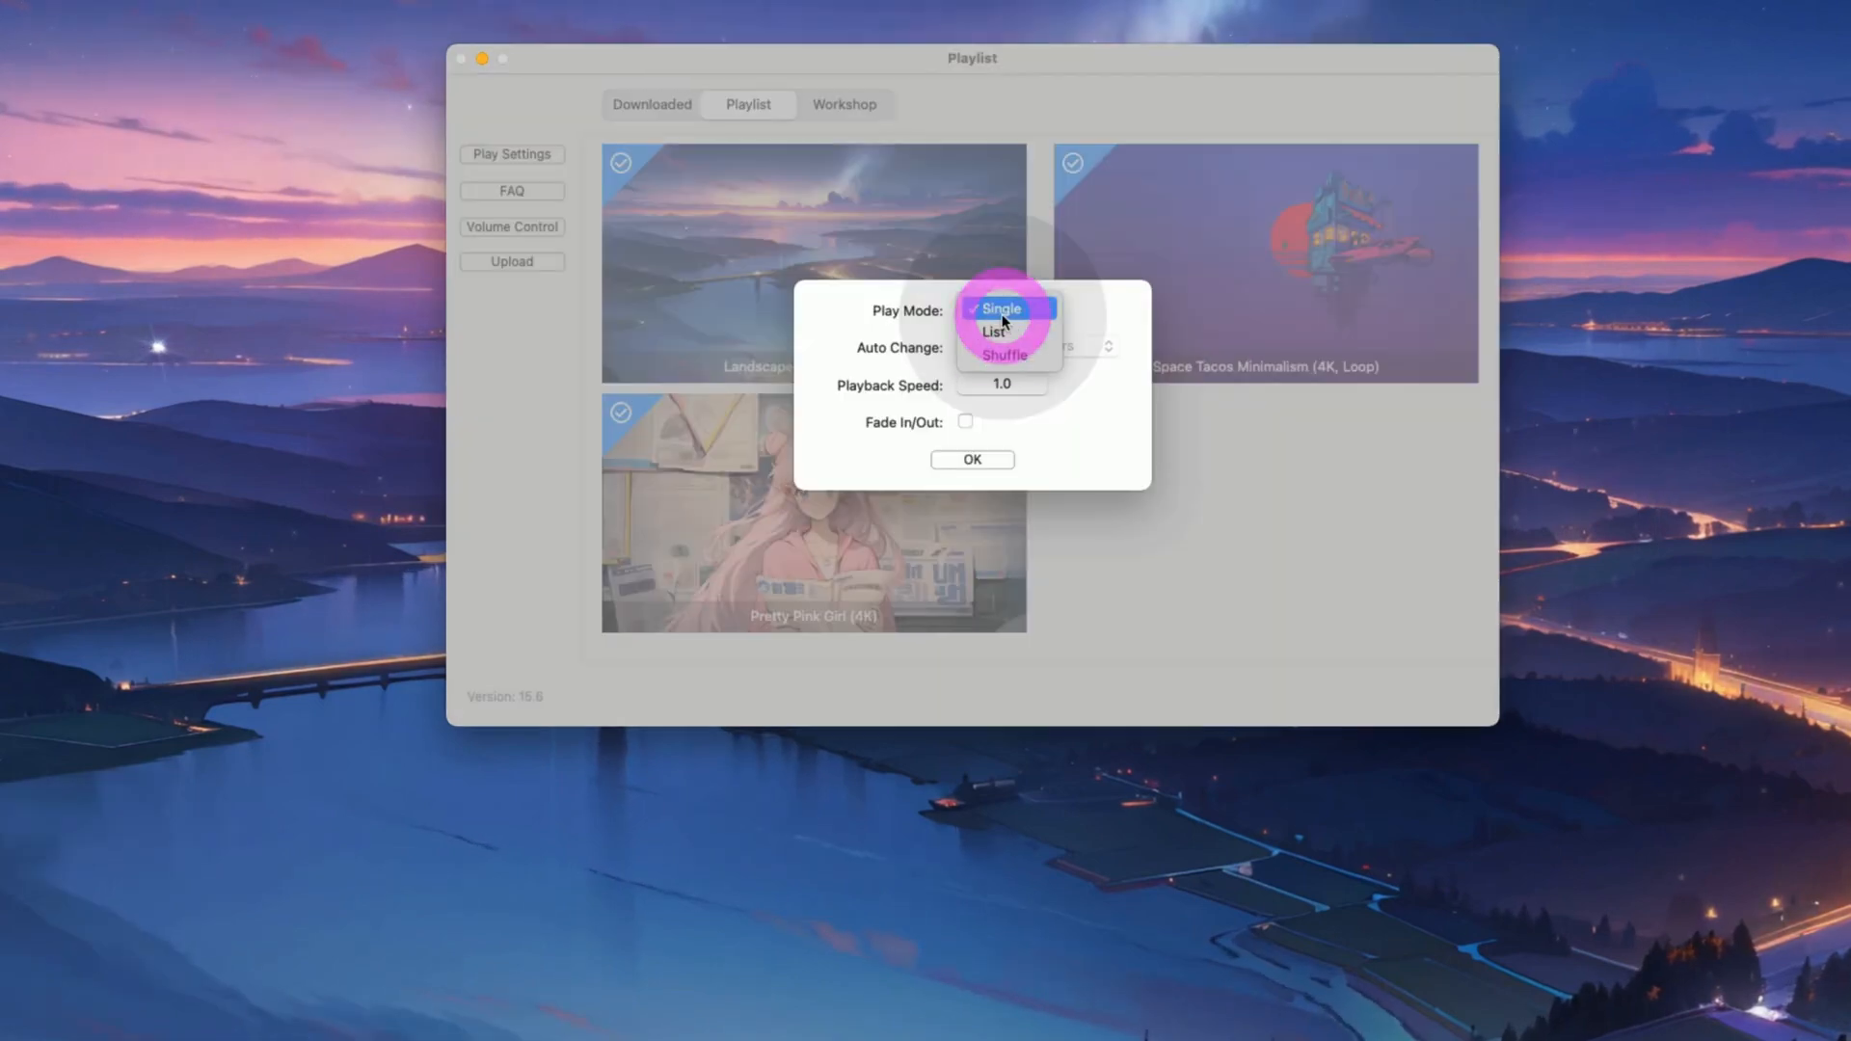
pyautogui.click(1000, 308)
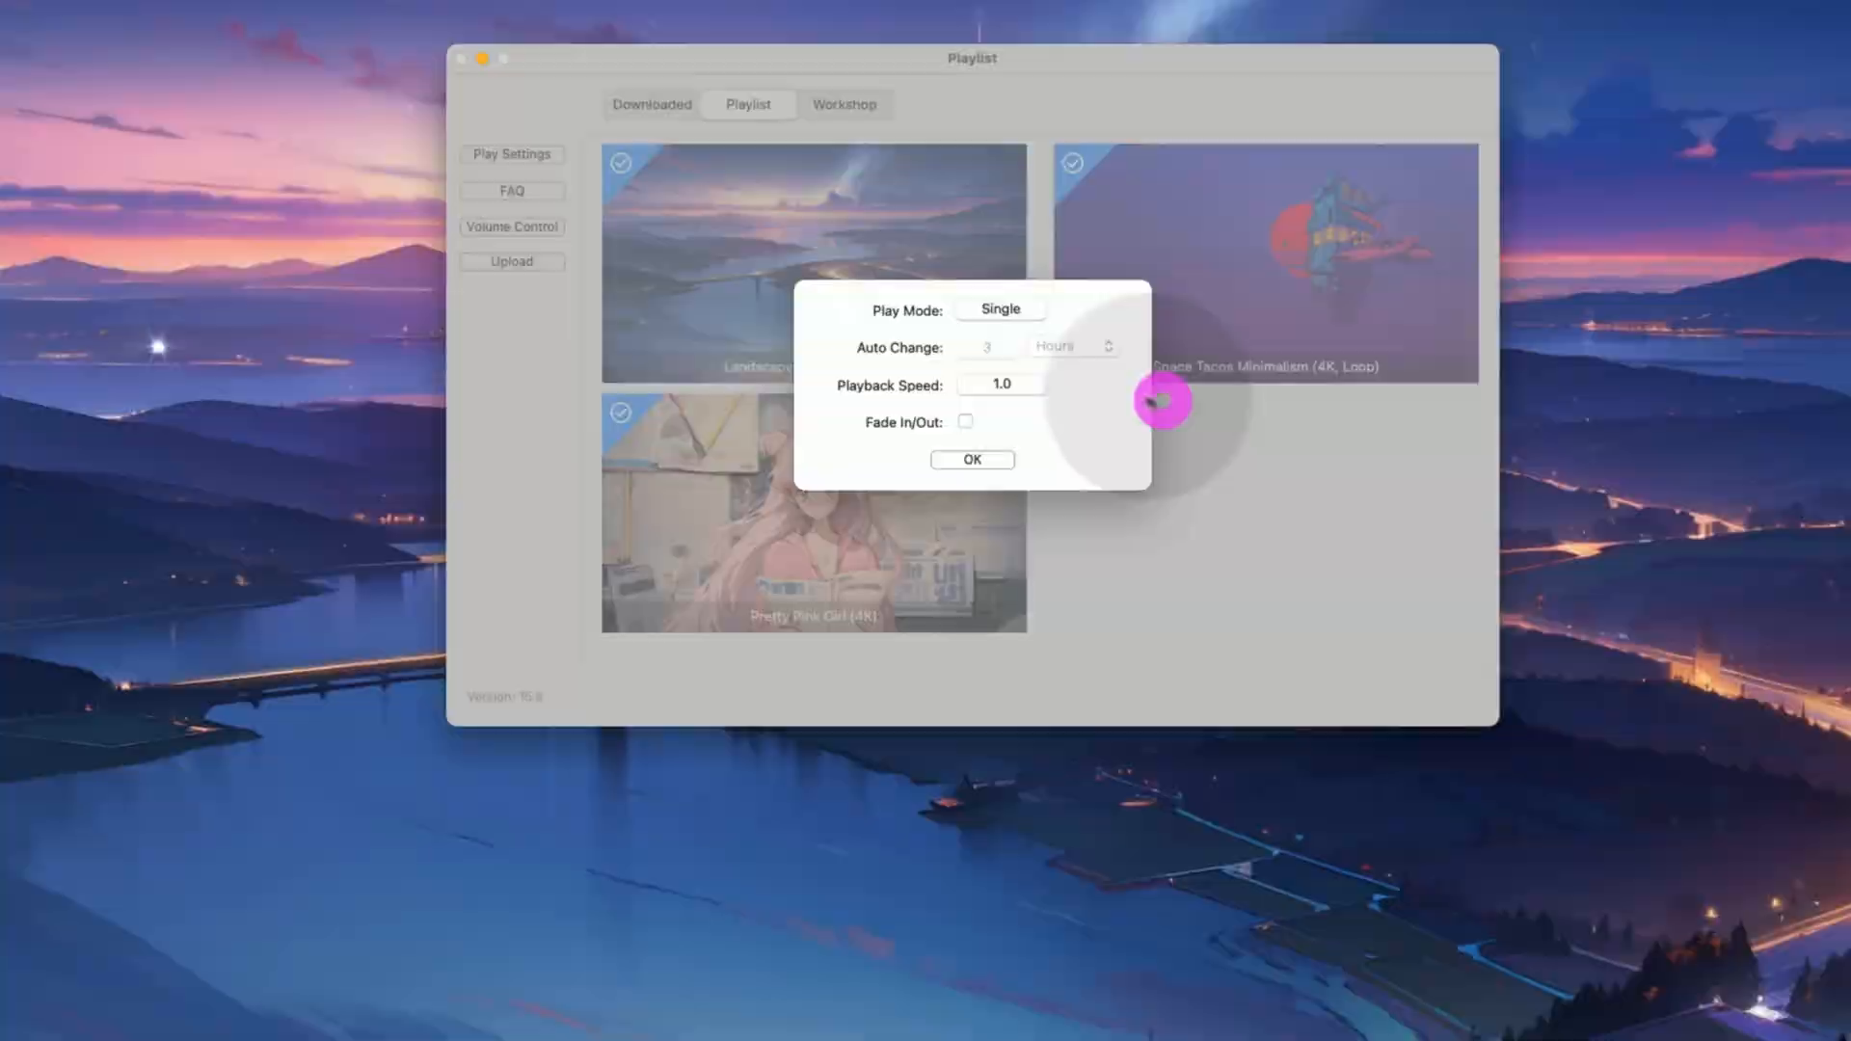
pyautogui.click(971, 459)
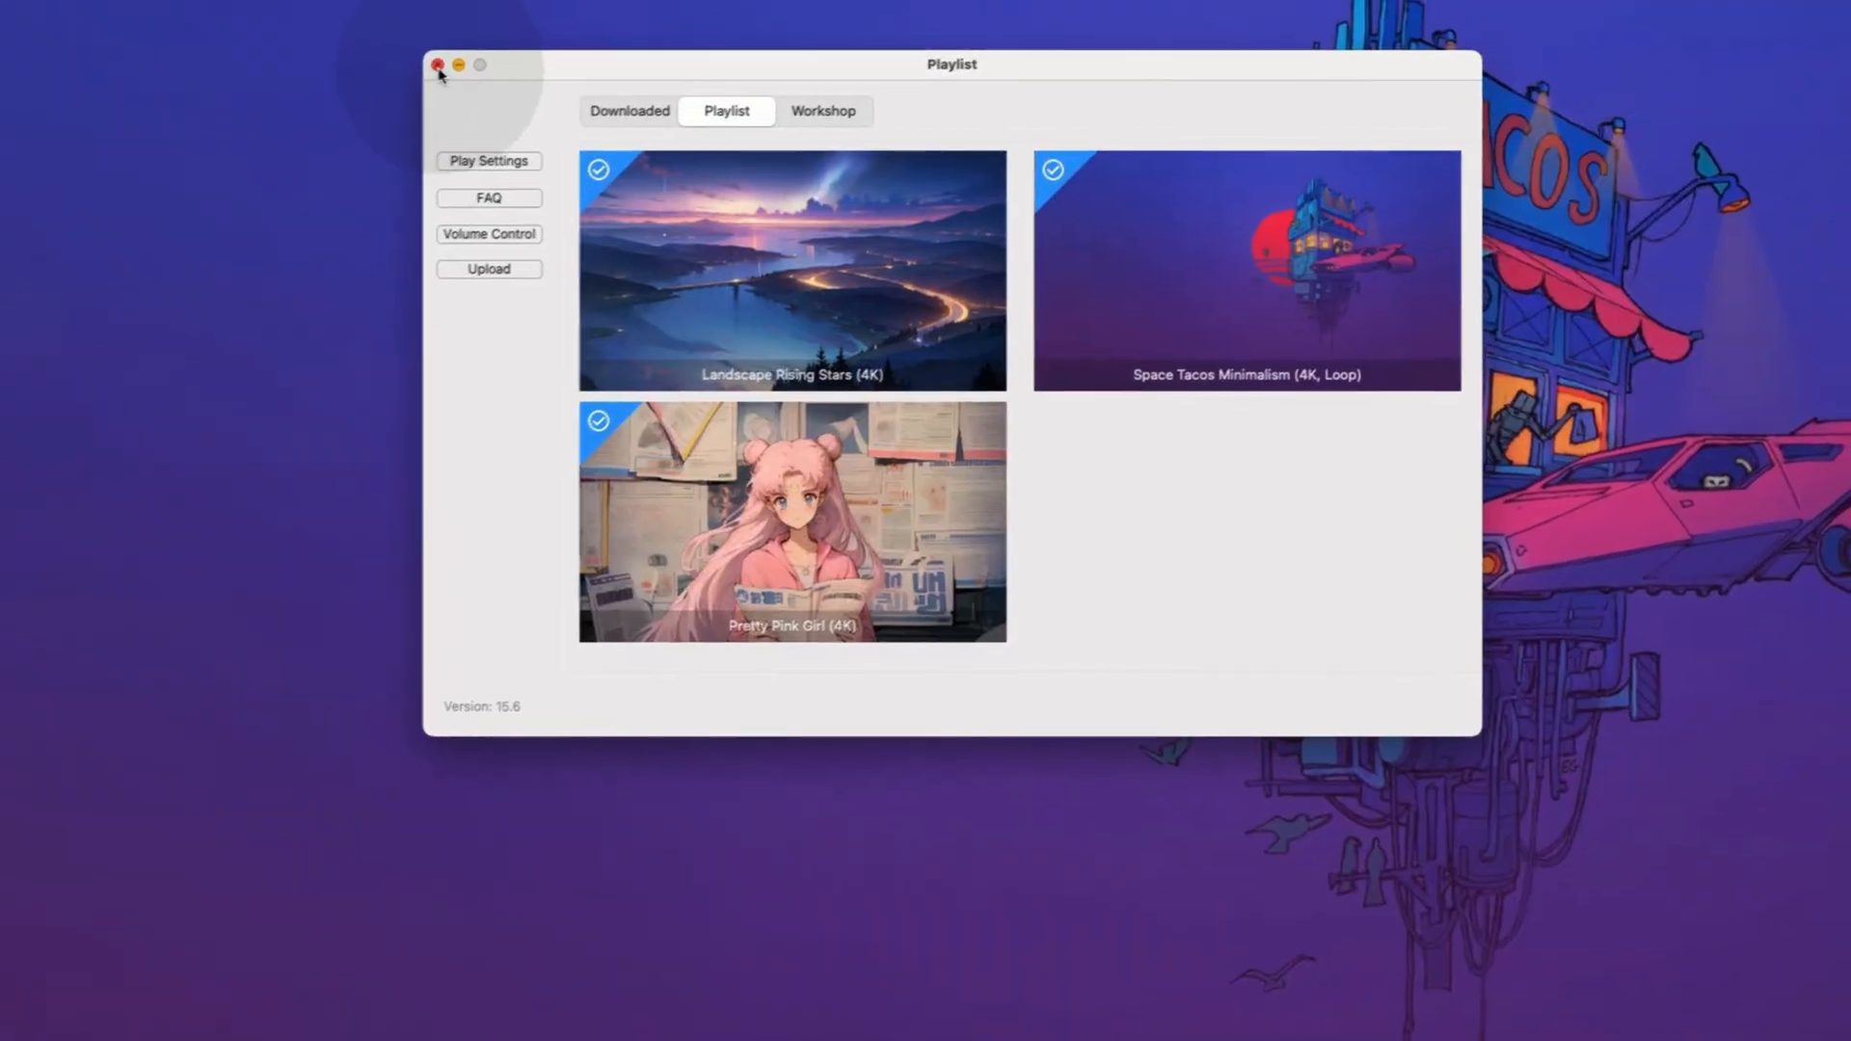
pyautogui.click(438, 65)
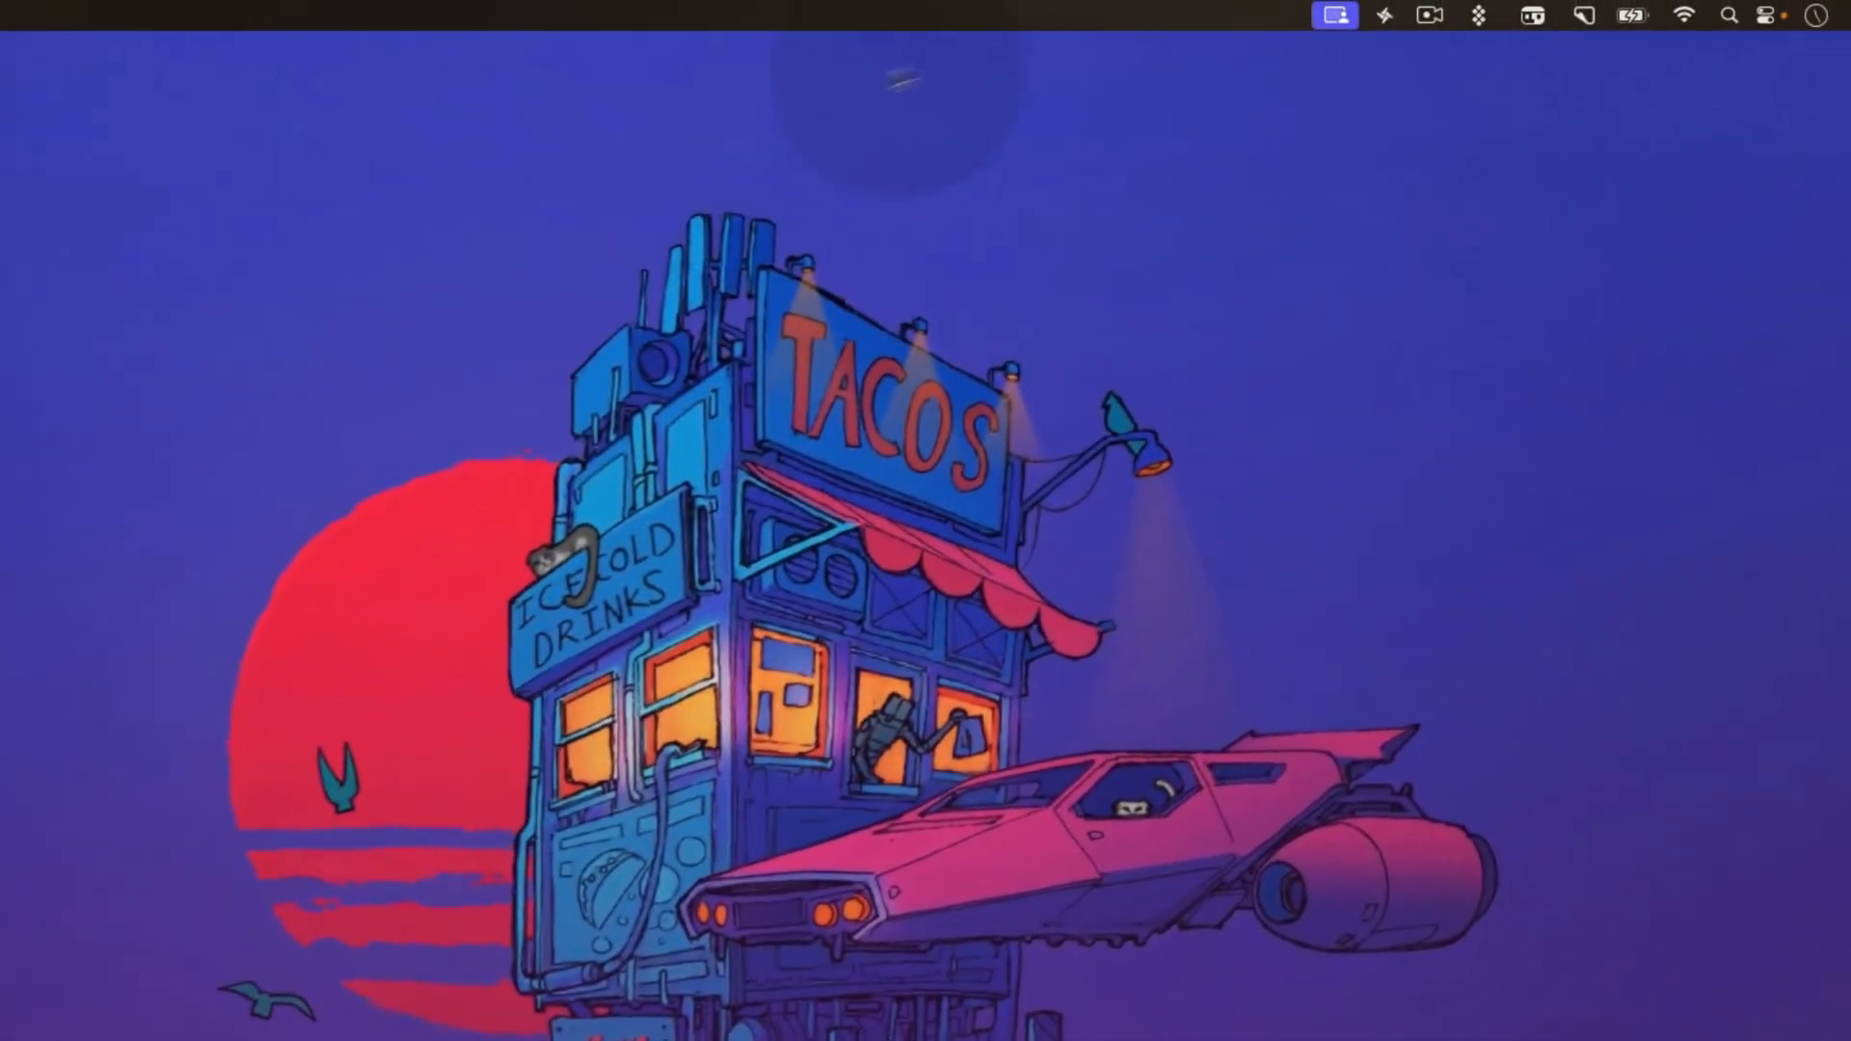
pyautogui.click(1335, 14)
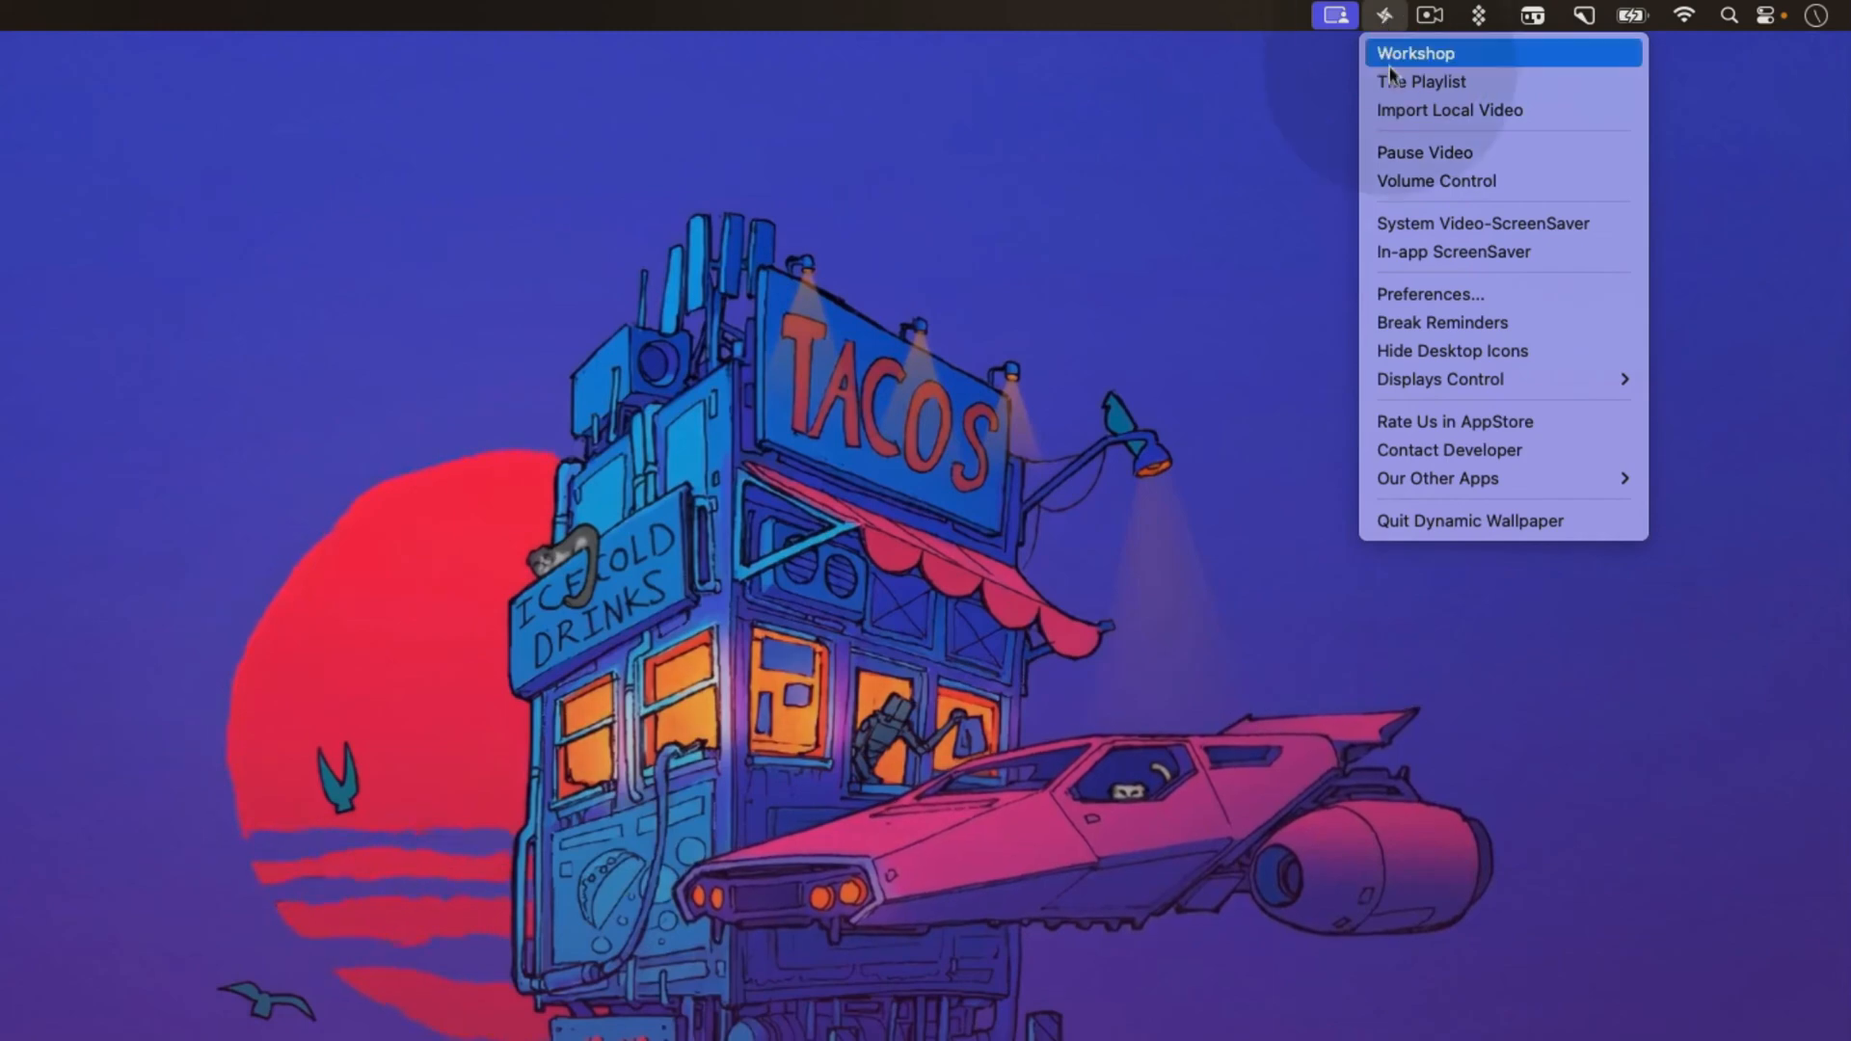
pyautogui.click(1429, 294)
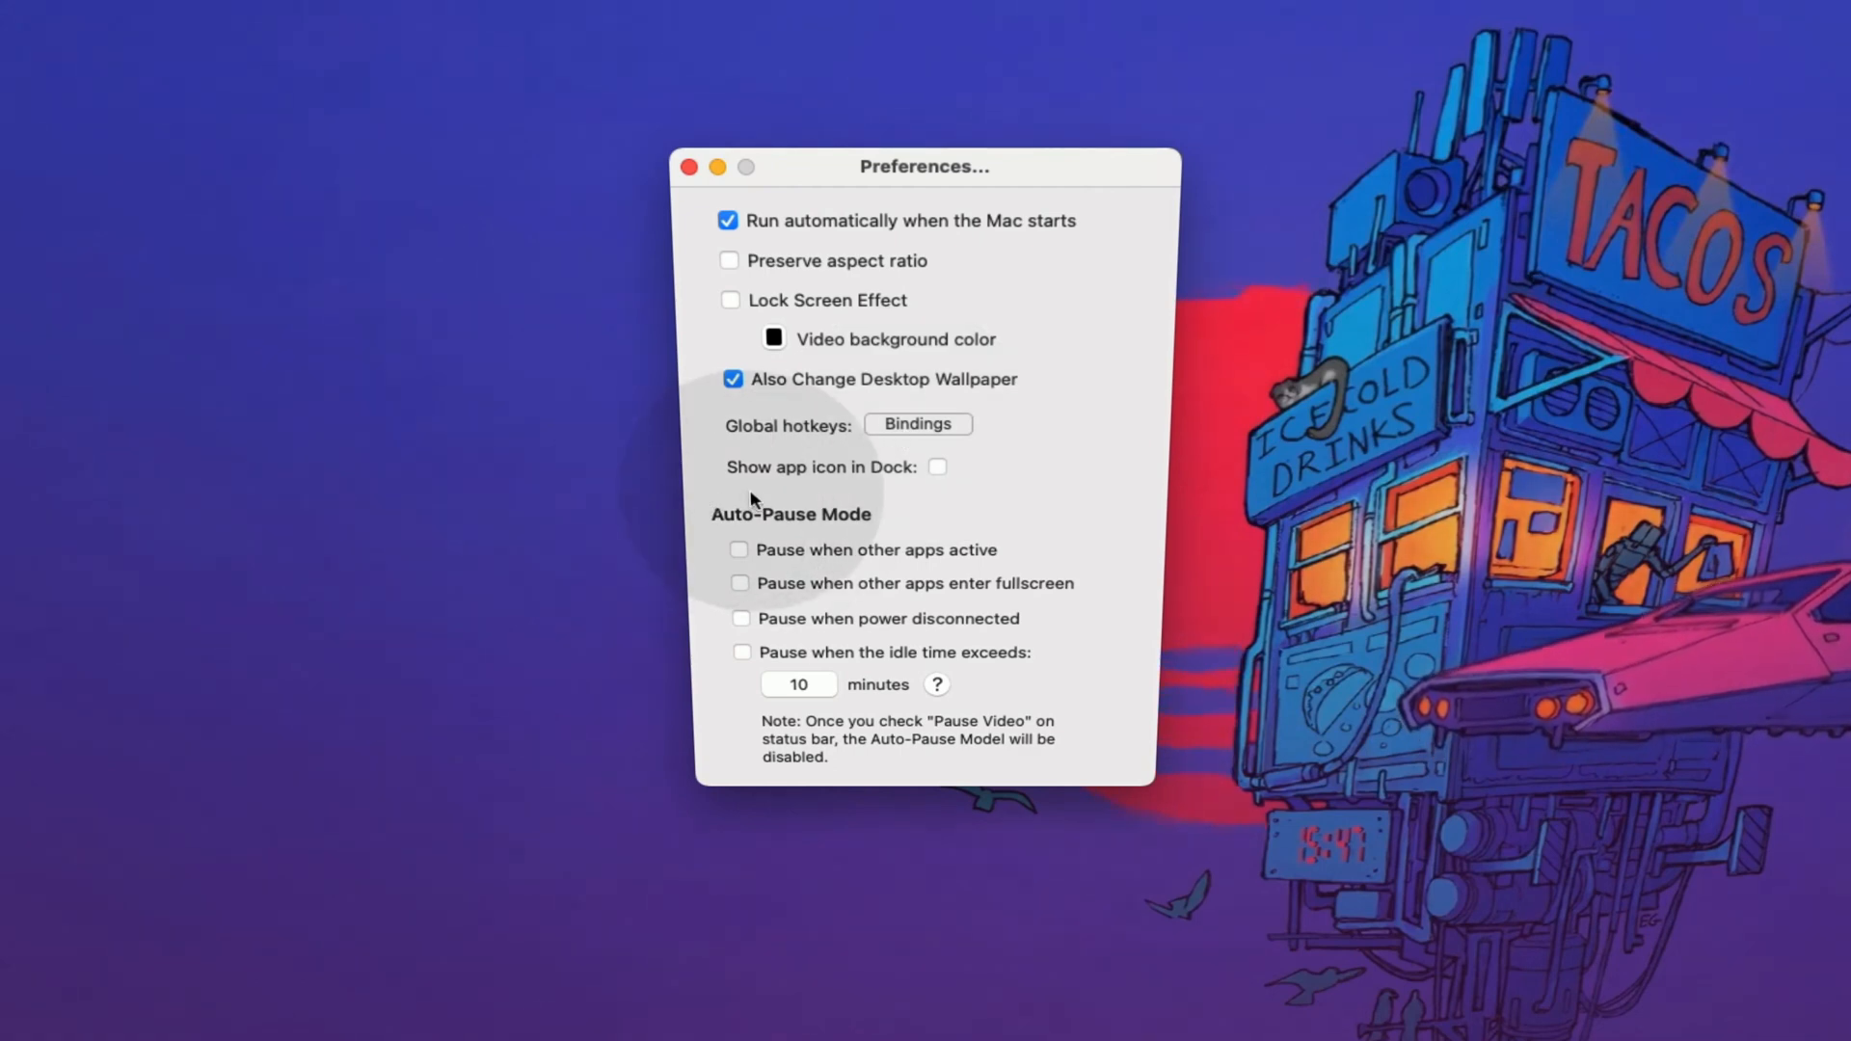
pyautogui.moveTo(779, 569)
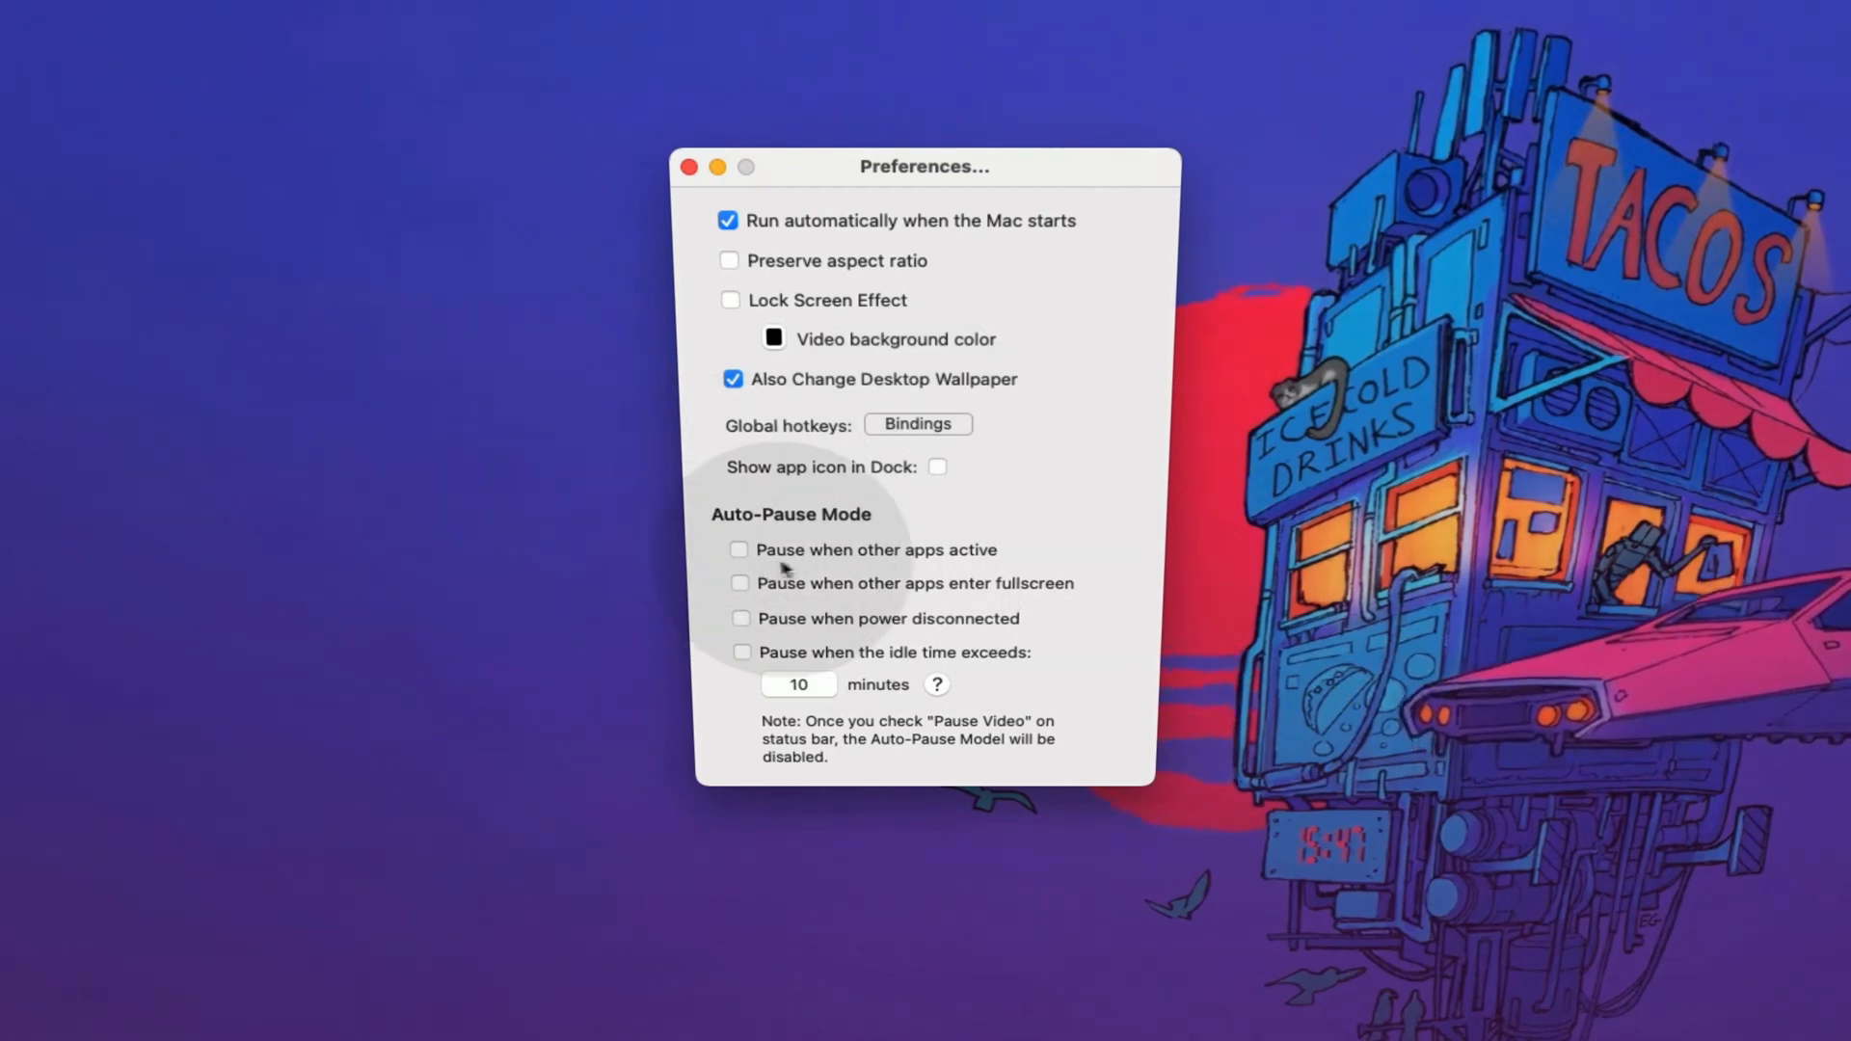
pyautogui.moveTo(938, 577)
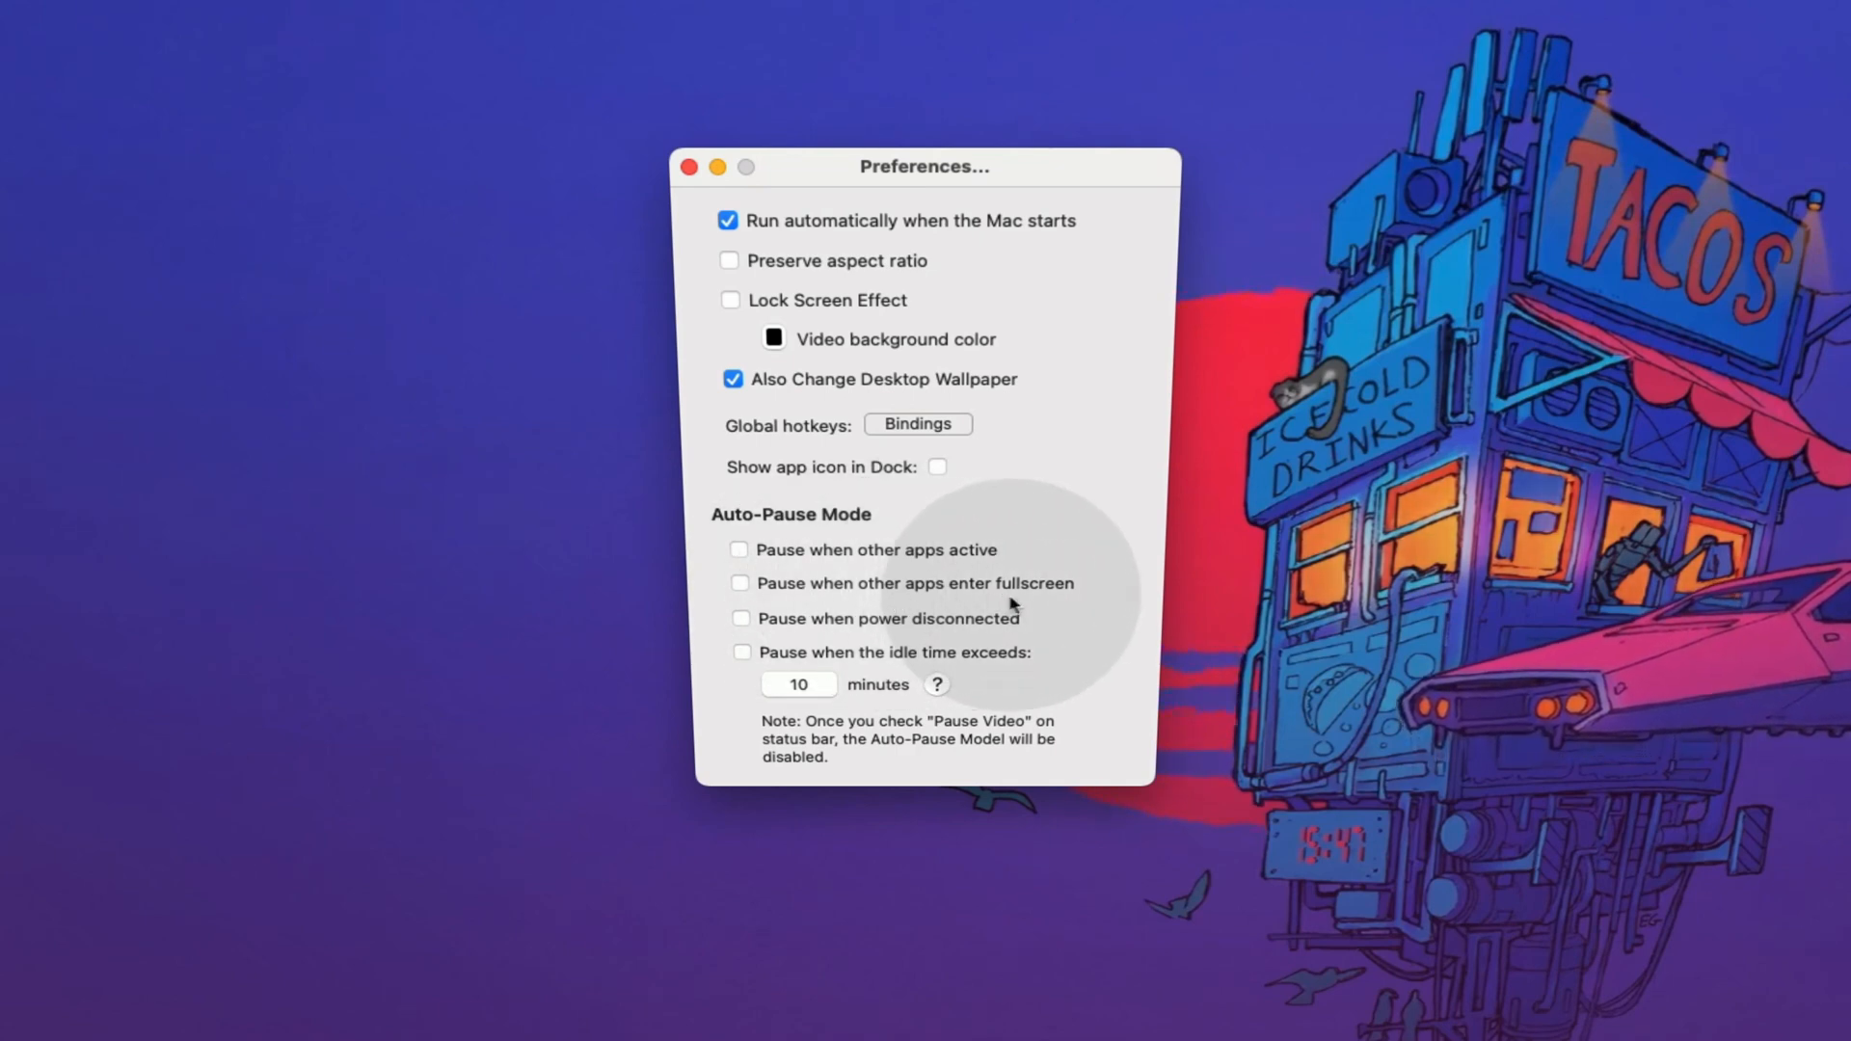
pyautogui.moveTo(980, 637)
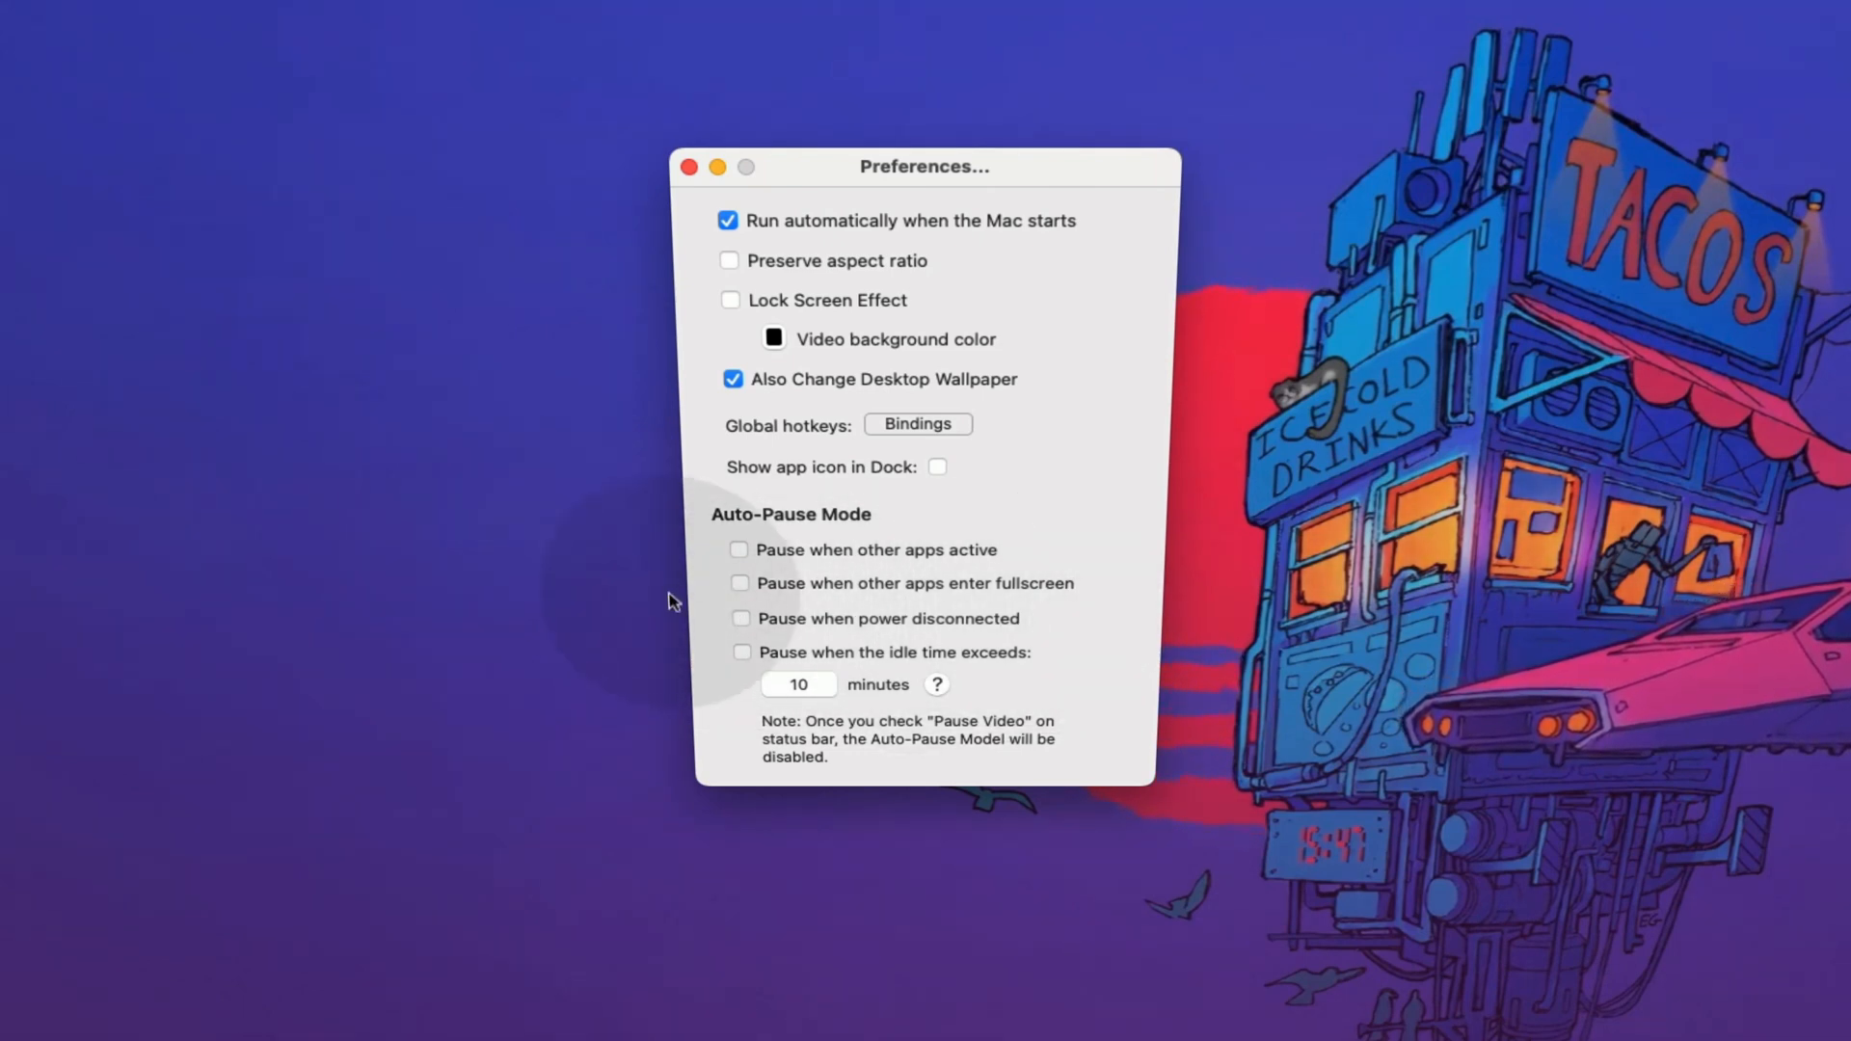
pyautogui.click(1366, 15)
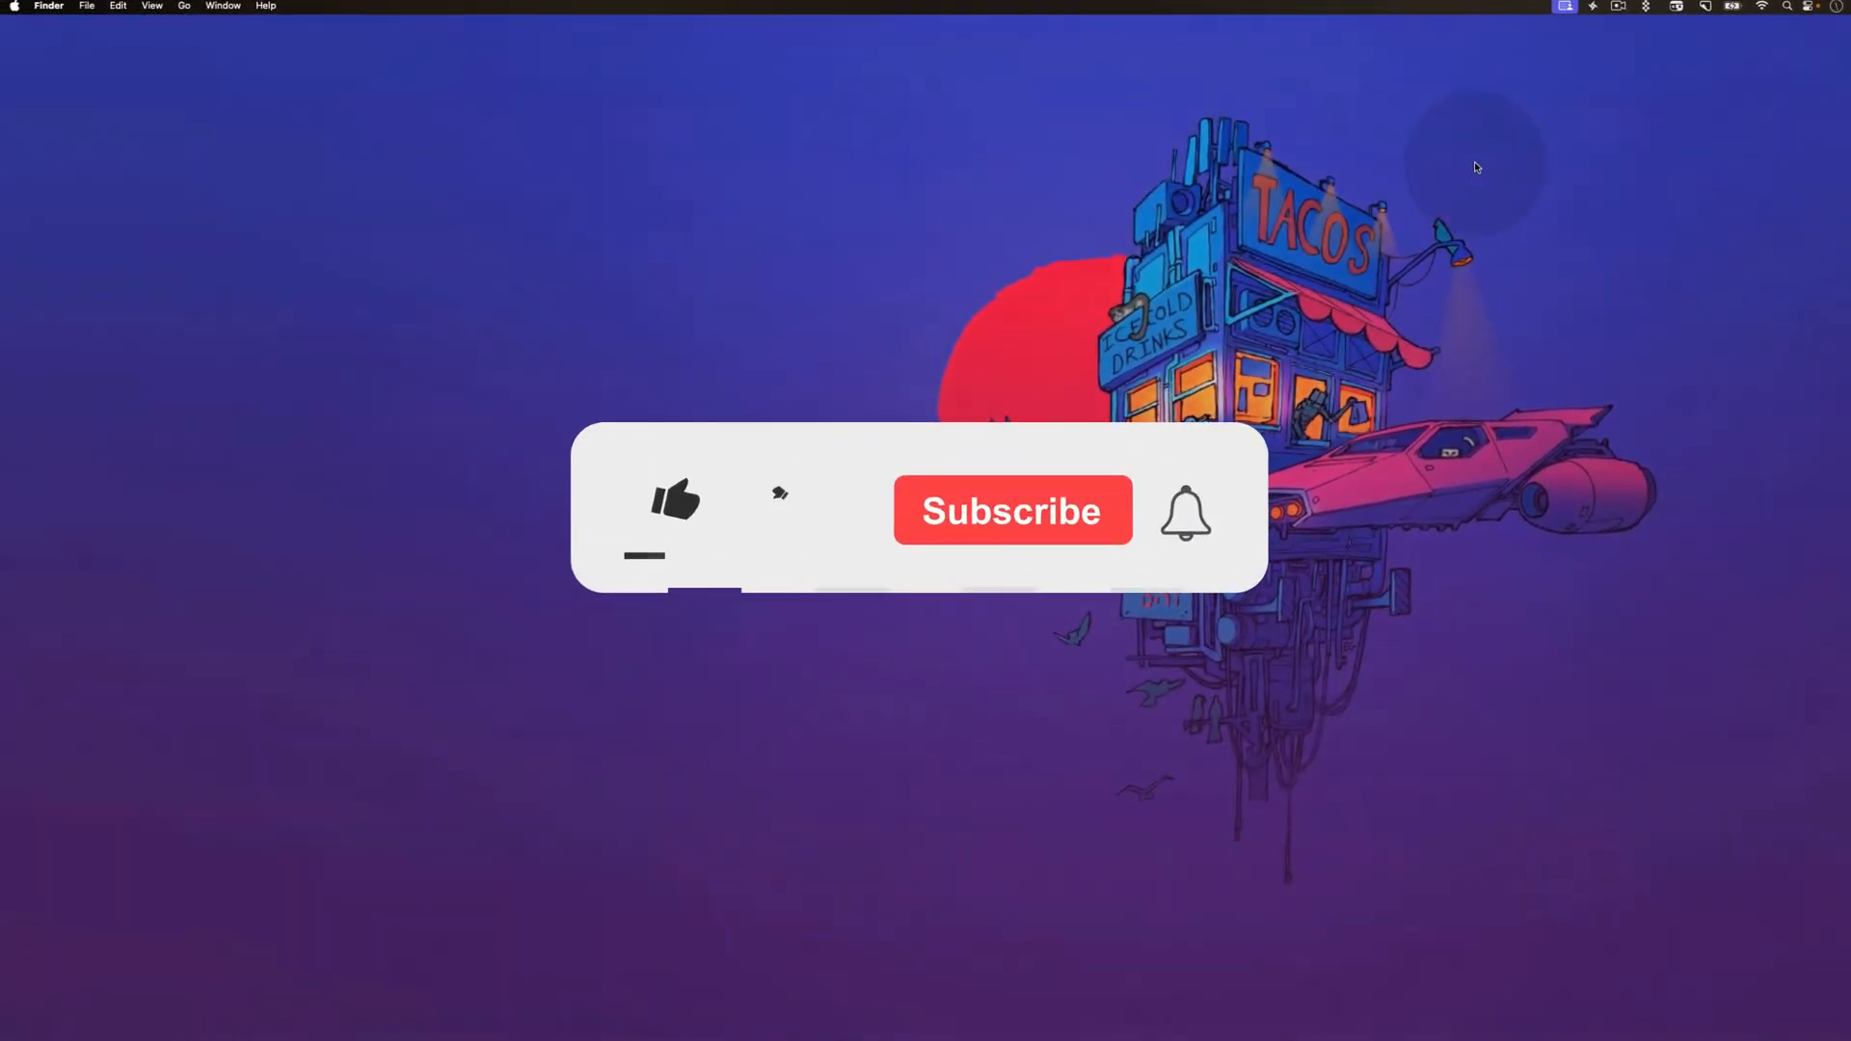
pyautogui.click(673, 500)
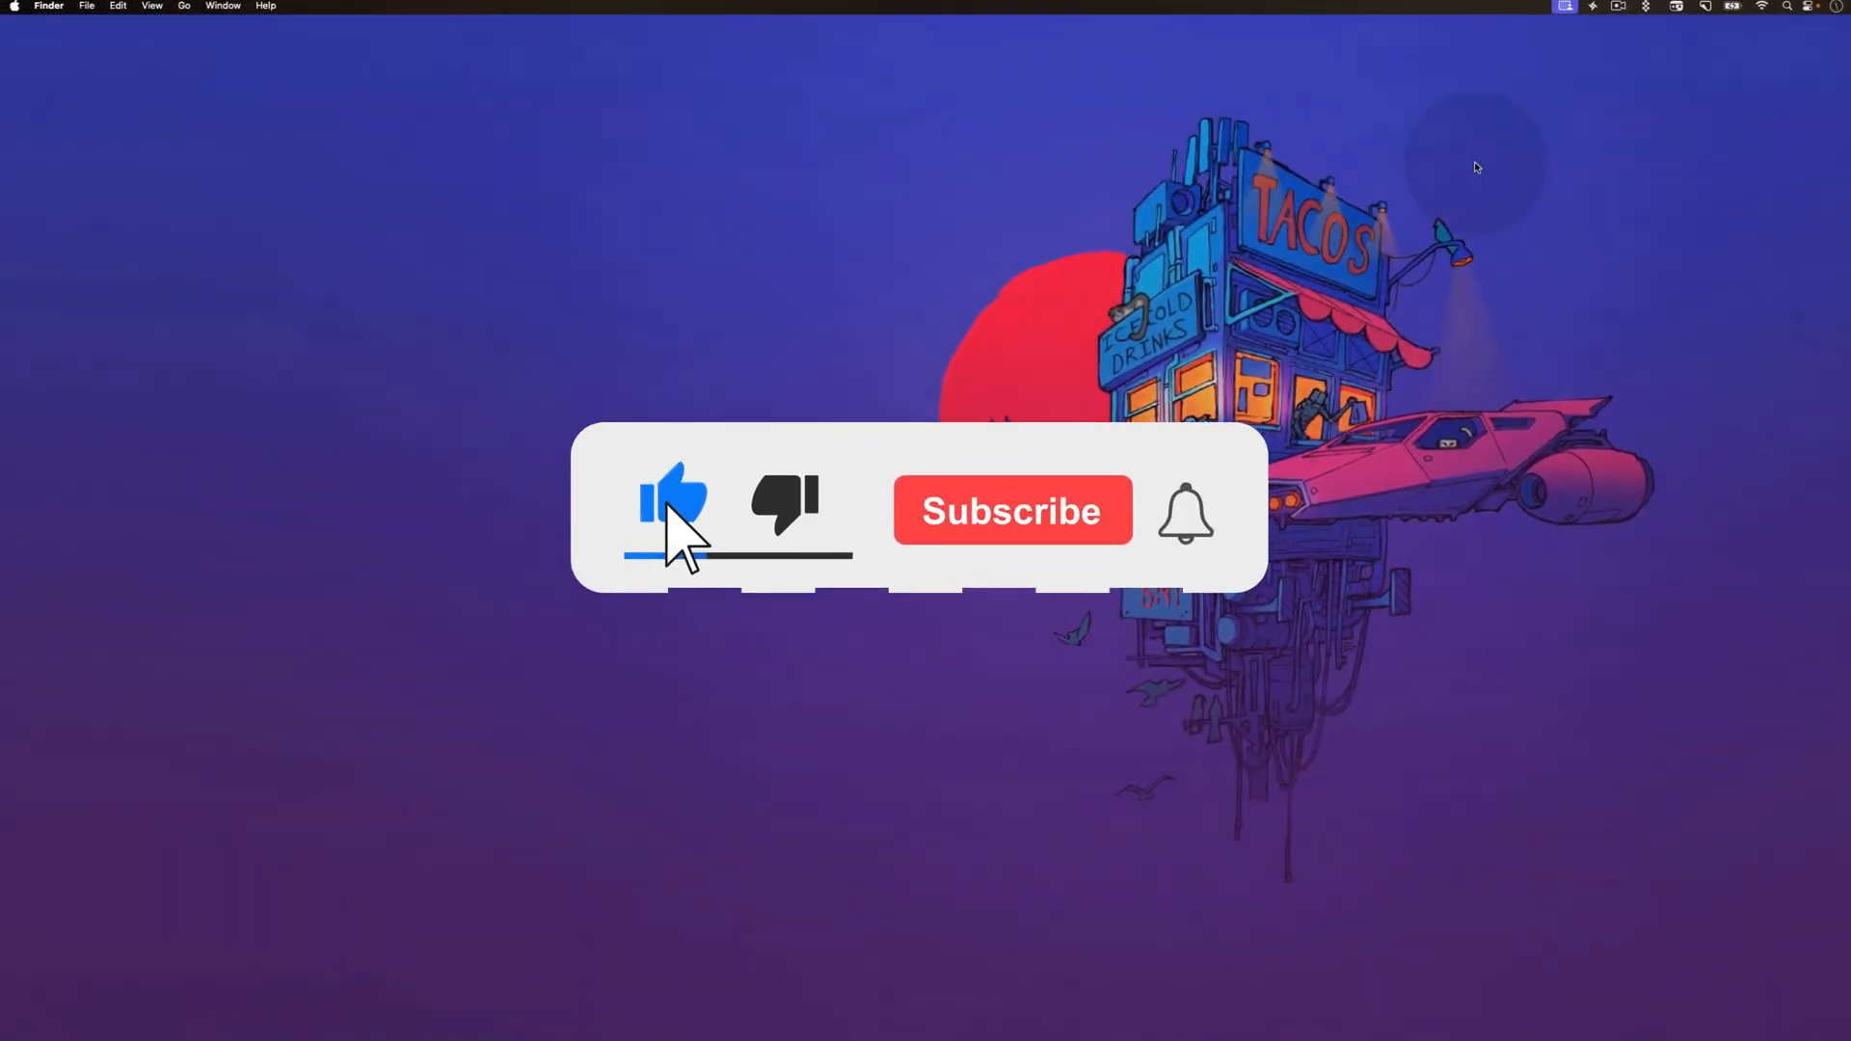
pyautogui.click(1009, 510)
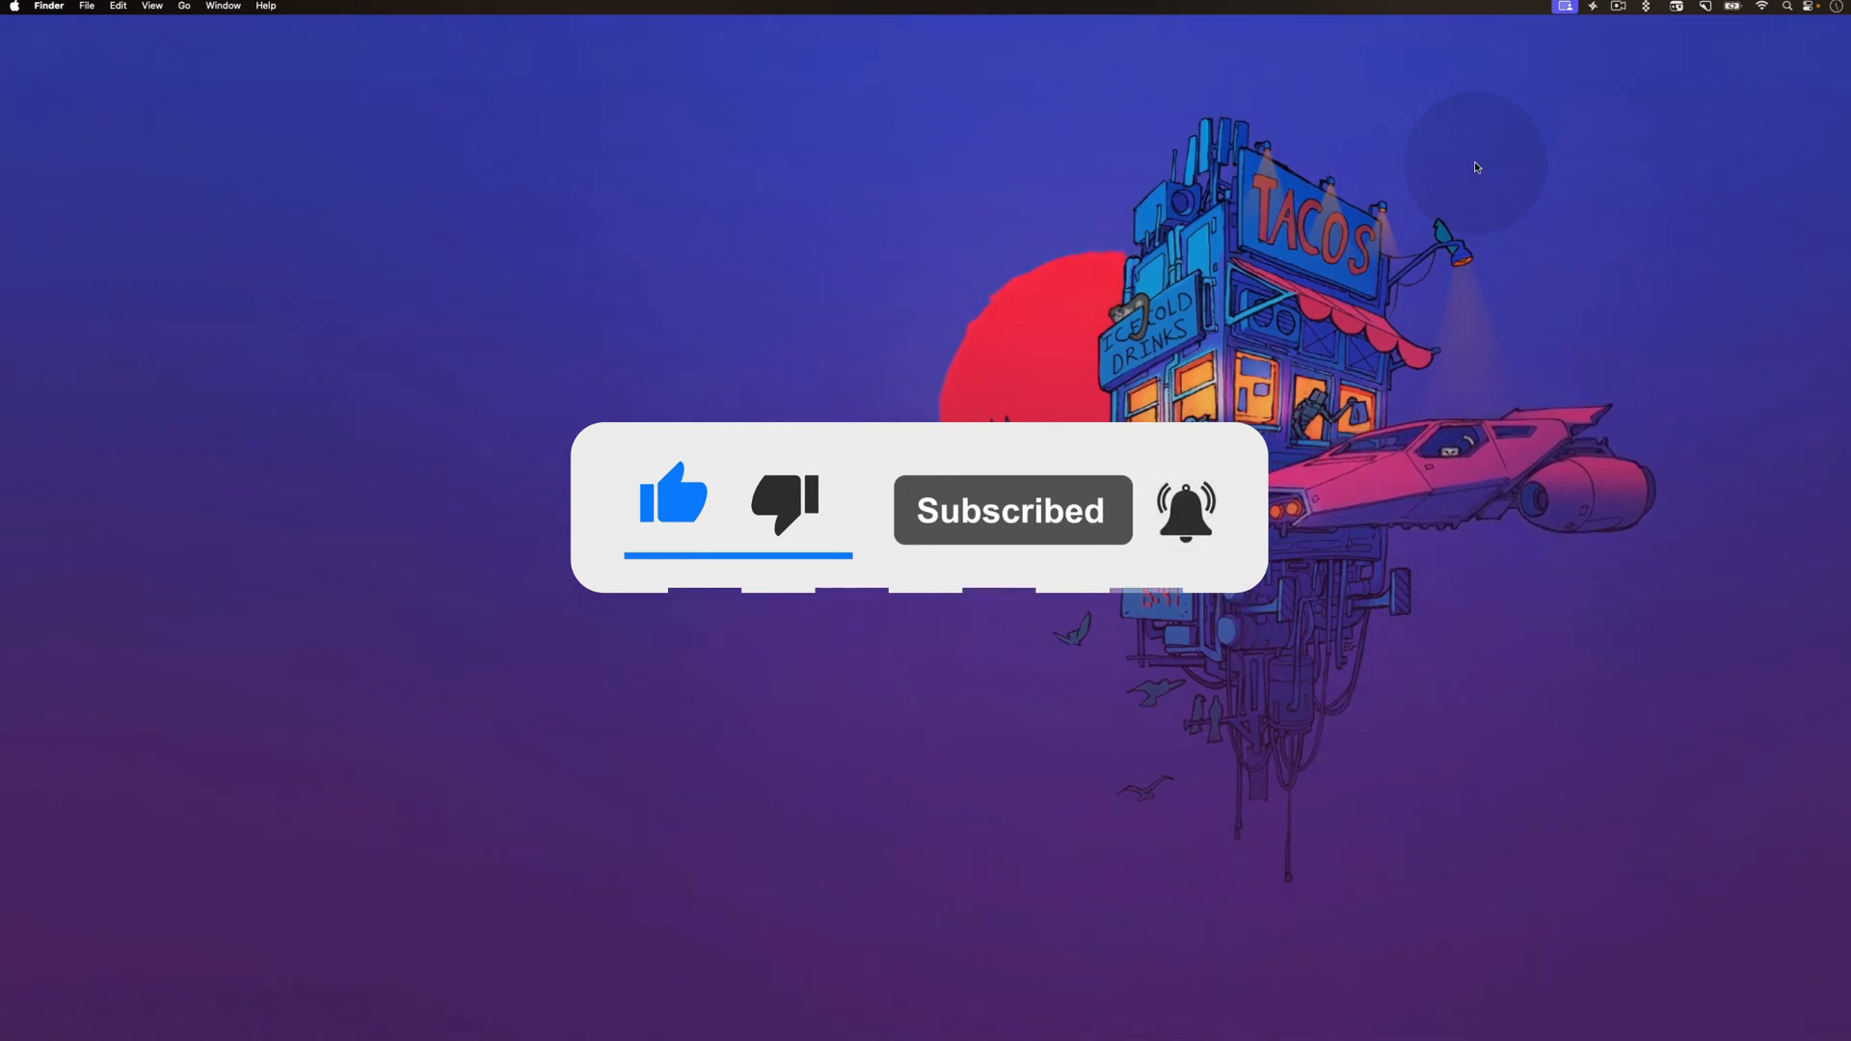